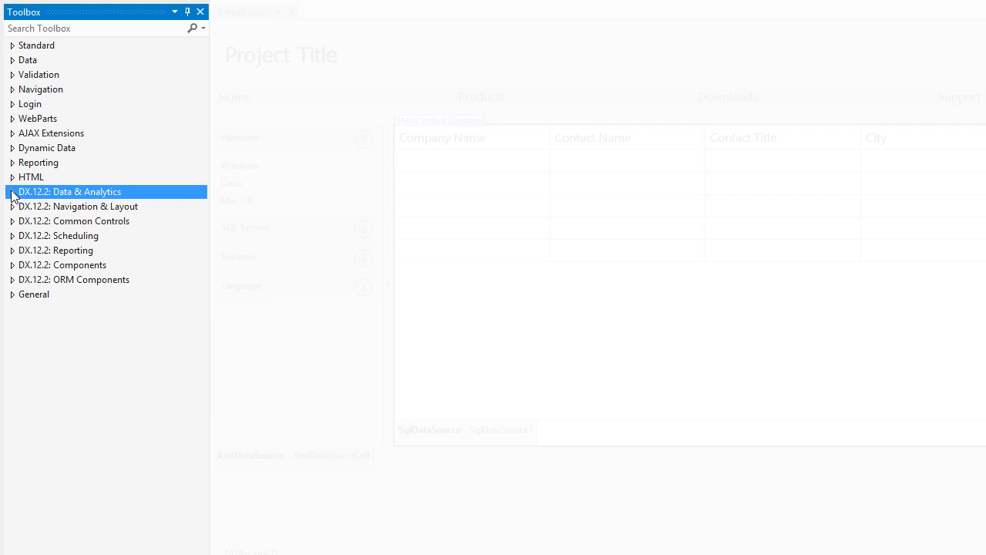
- Browse the DevExpress Data & Analytics toolbox group, previewing its controls, then collapse it
left_click(70, 191)
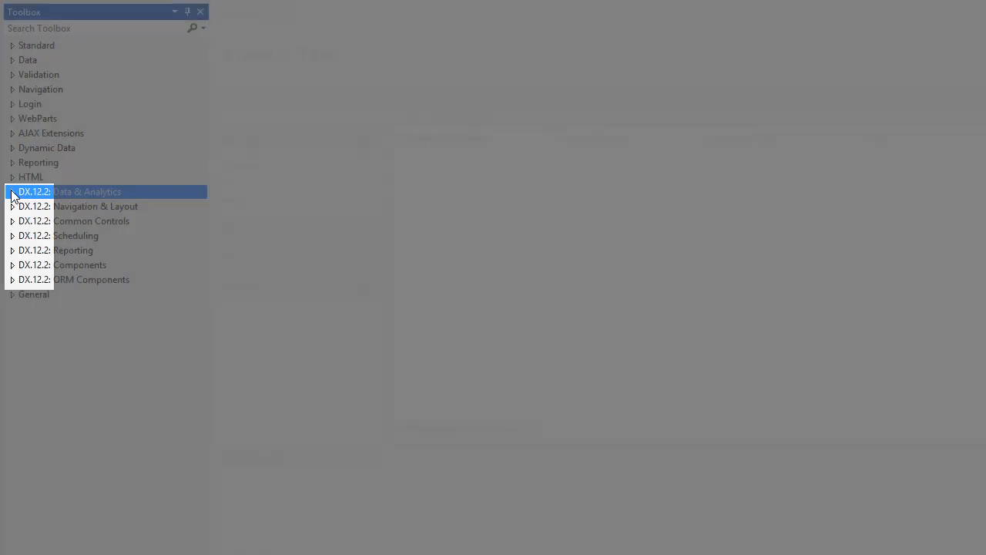
left_click(12, 191)
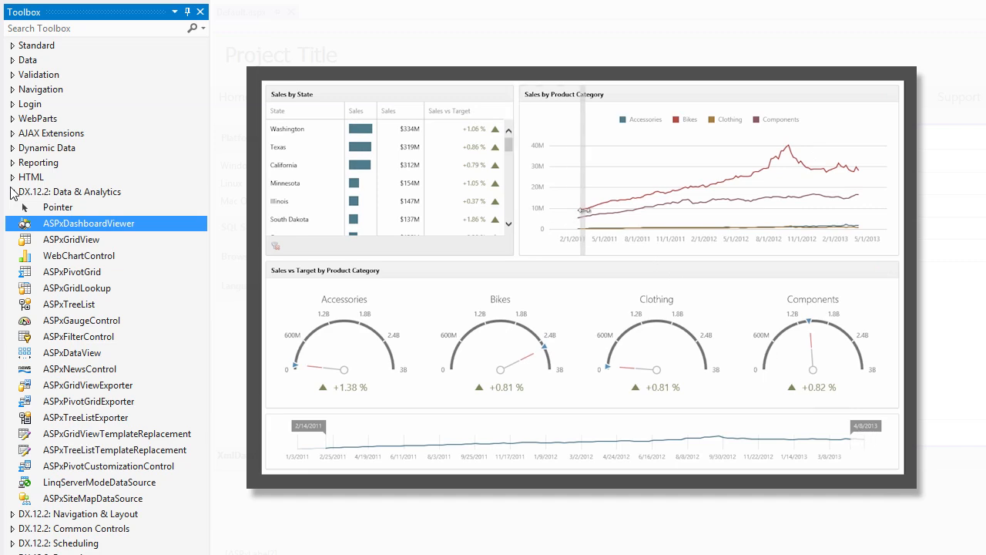
left_click(71, 241)
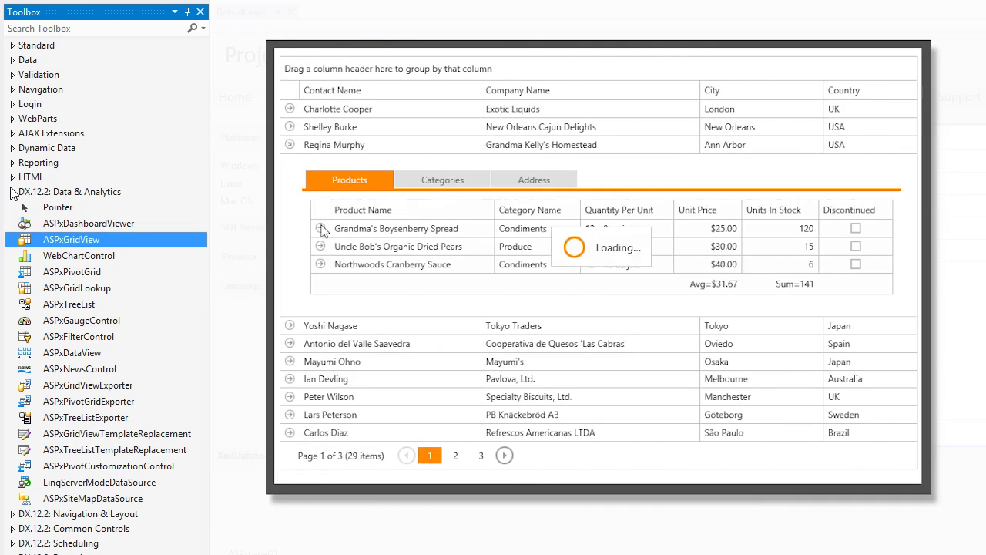
left_click(321, 228)
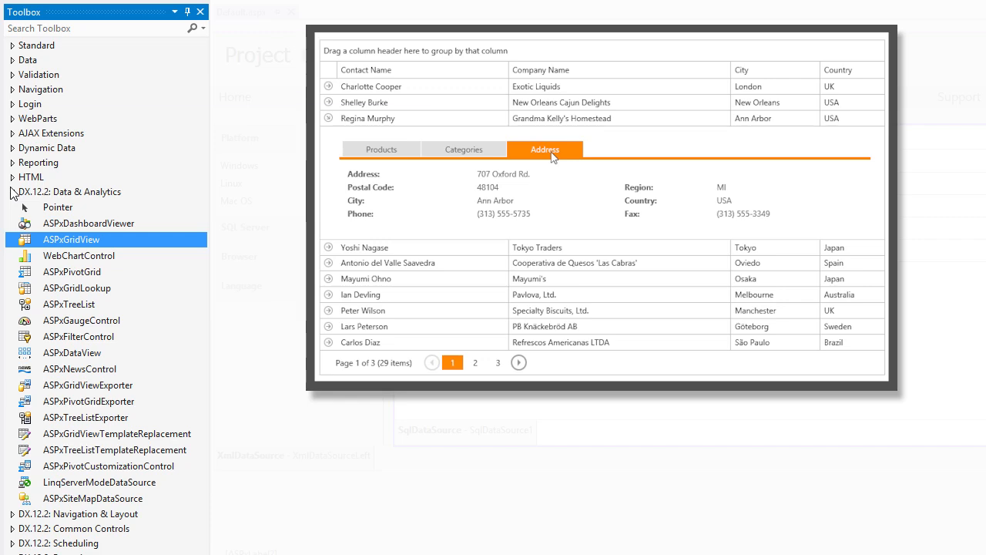
left_click(79, 256)
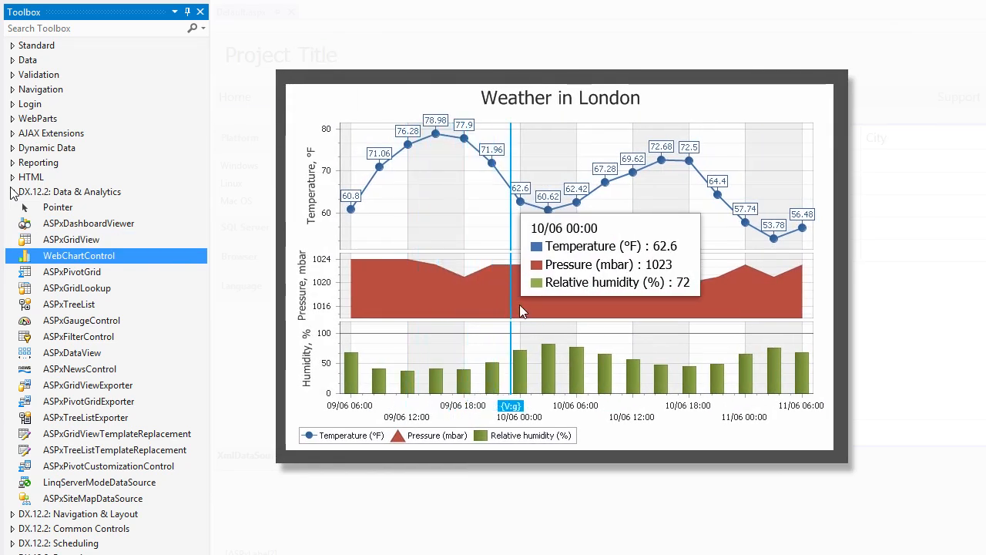
mouse_move(644, 312)
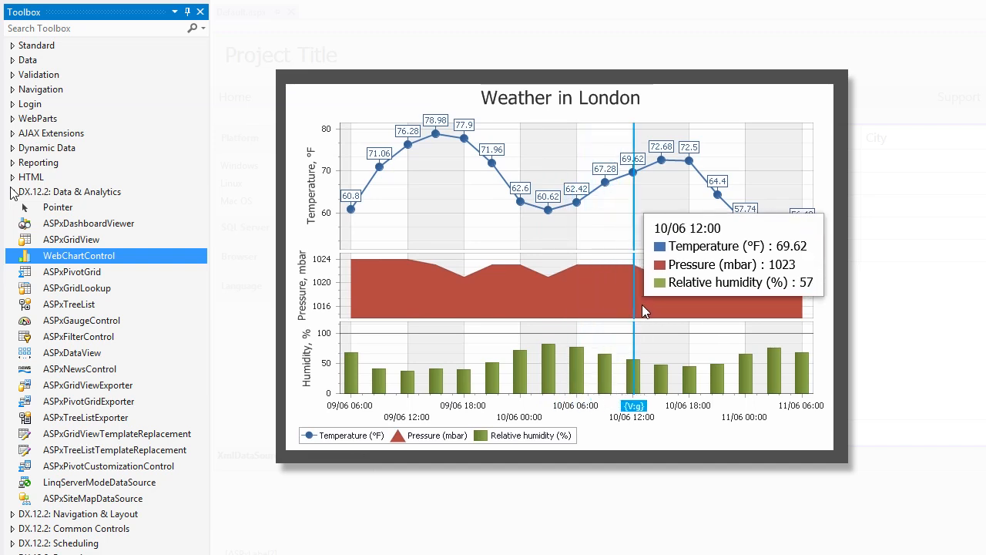
left_click(71, 271)
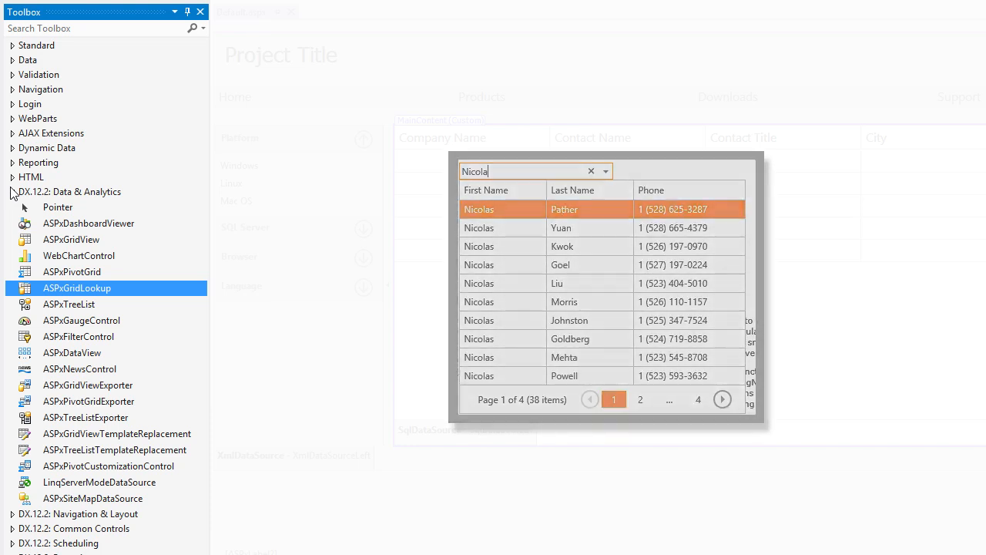
left_click(68, 305)
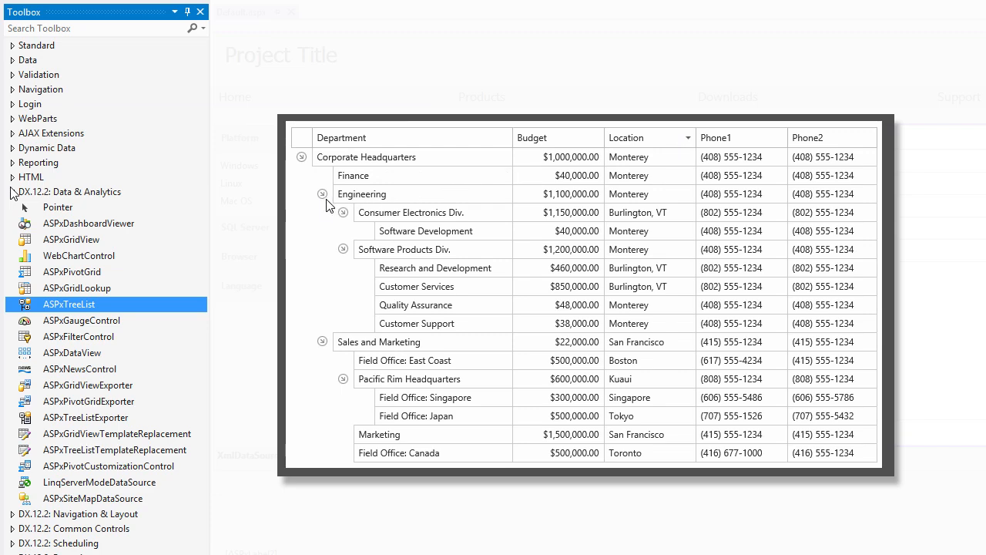
left_click(82, 319)
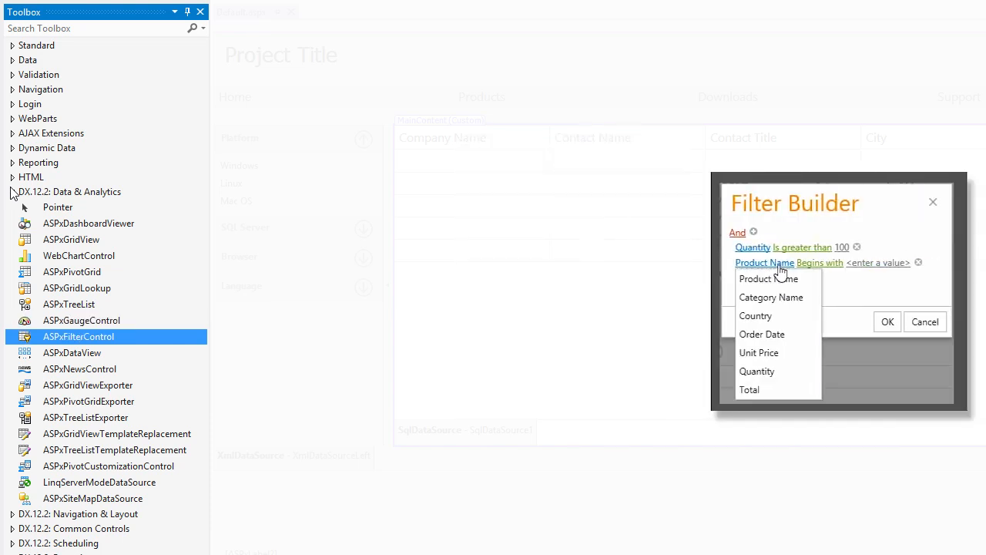
left_click(771, 296)
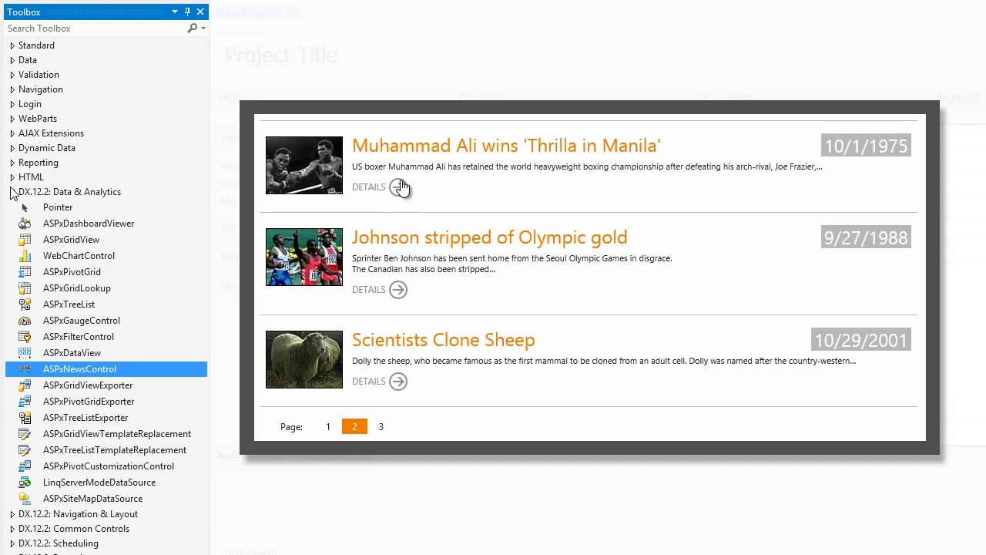
left_click(378, 186)
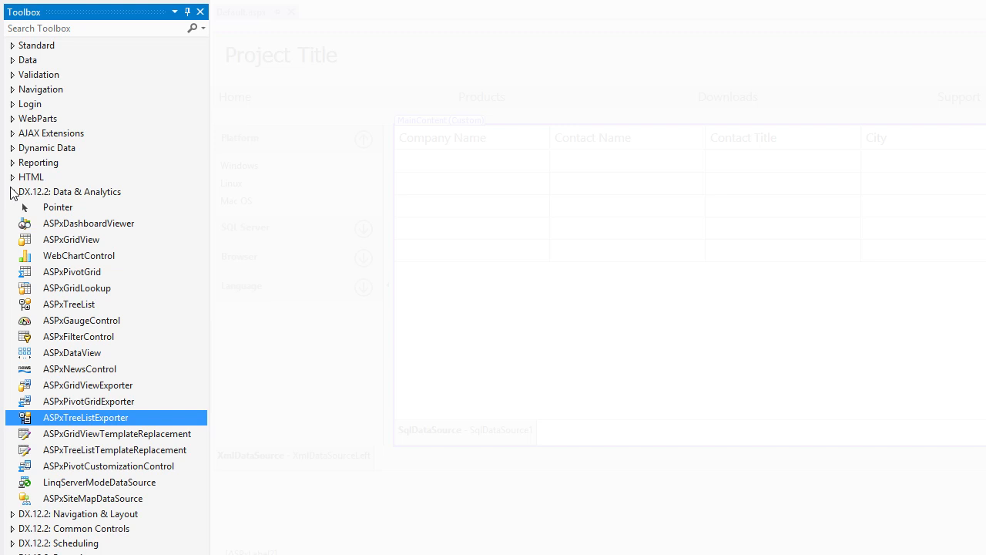
left_click(98, 482)
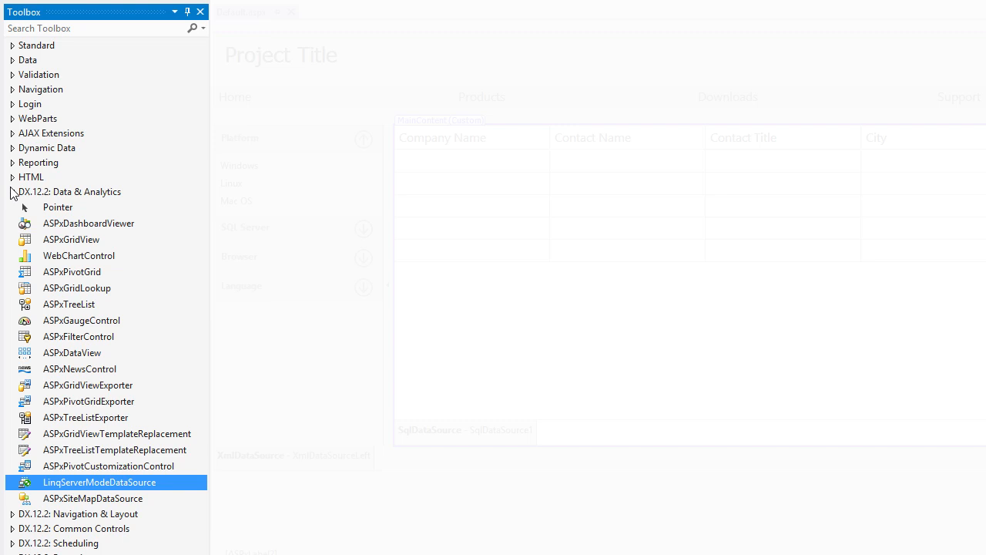
left_click(99, 498)
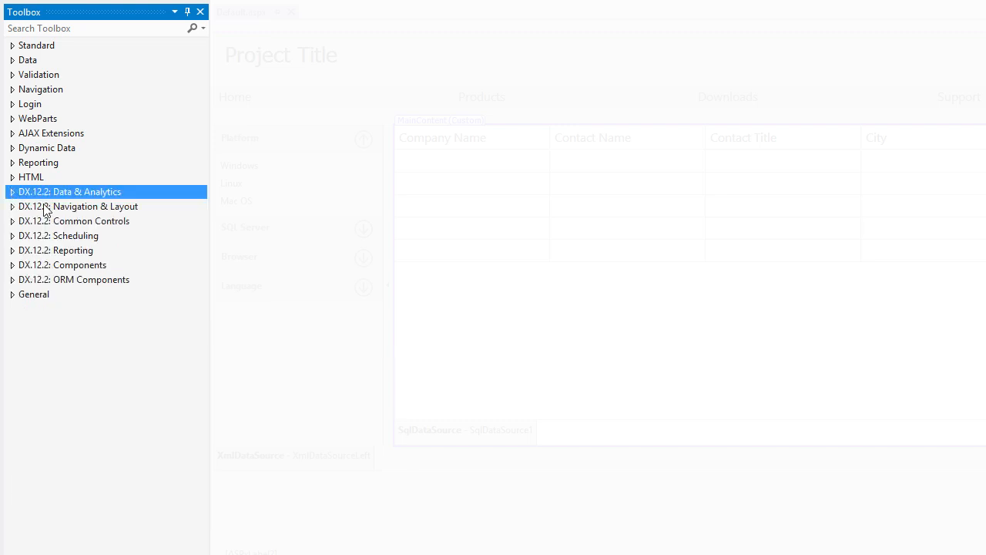
- Browse the DevExpress Navigation & Layout toolbox group, previewing its controls one by one
left_click(80, 207)
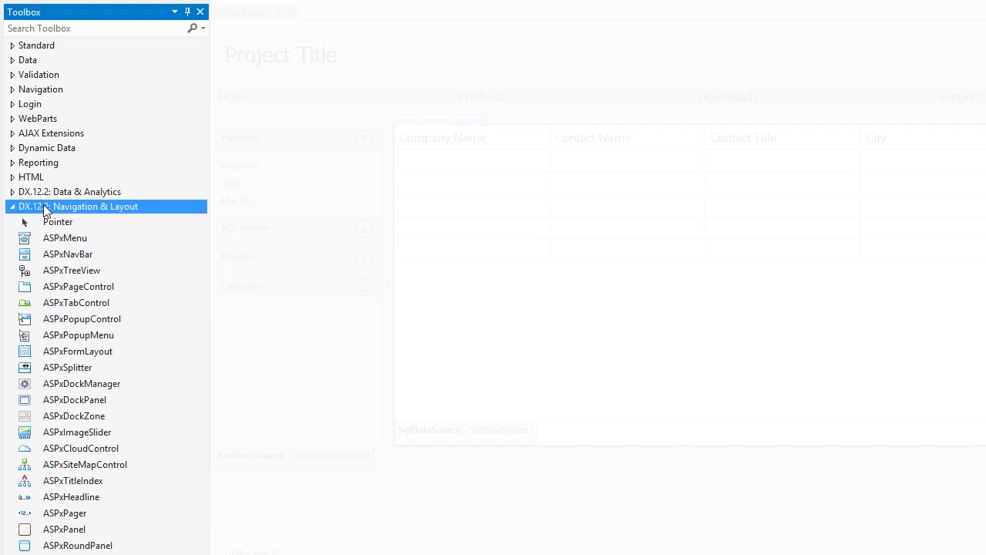
left_click(65, 237)
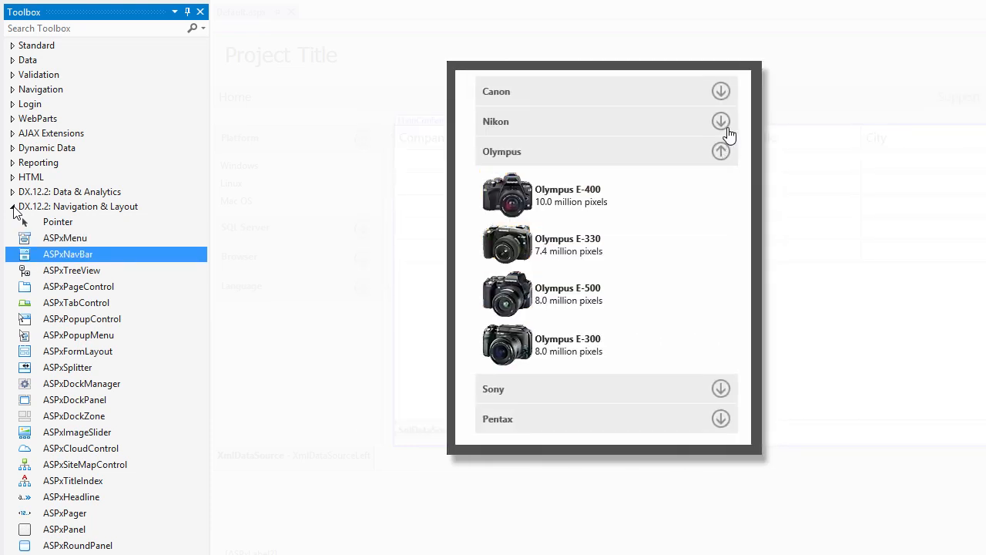
left_click(71, 269)
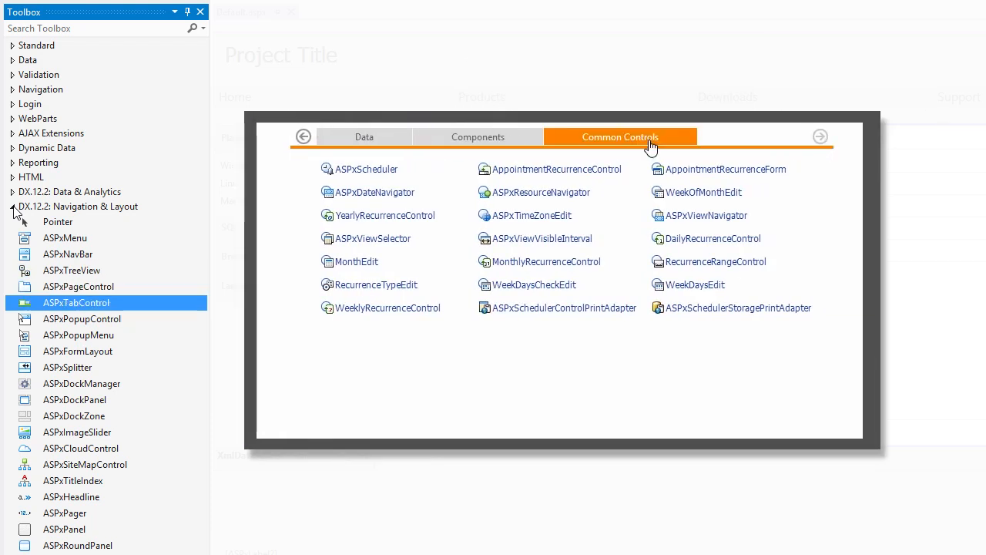
left_click(82, 317)
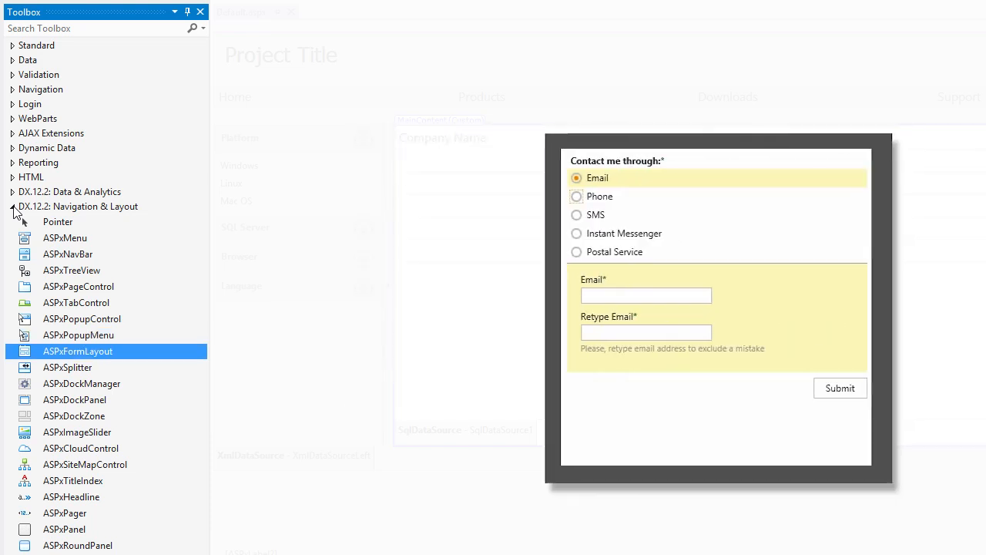
left_click(480, 215)
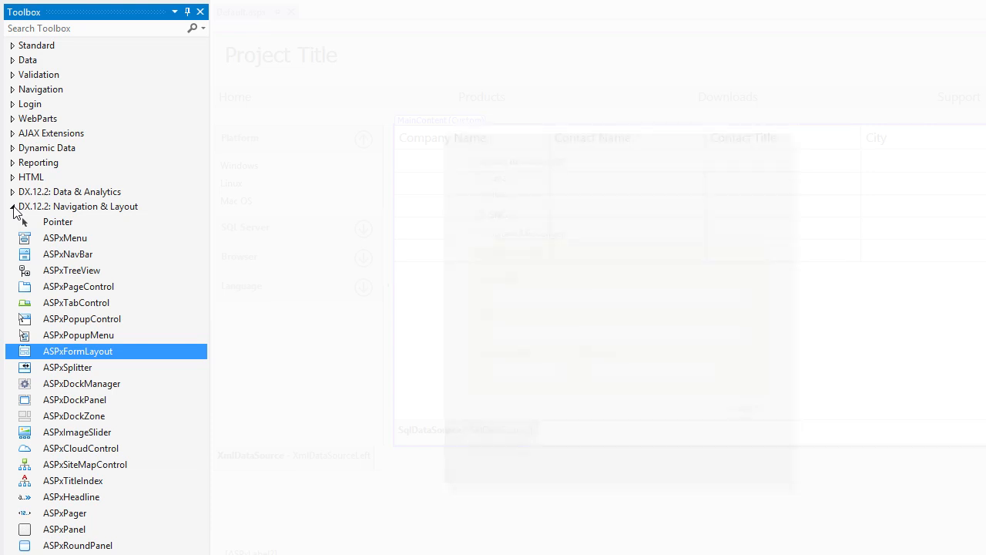
left_click(68, 367)
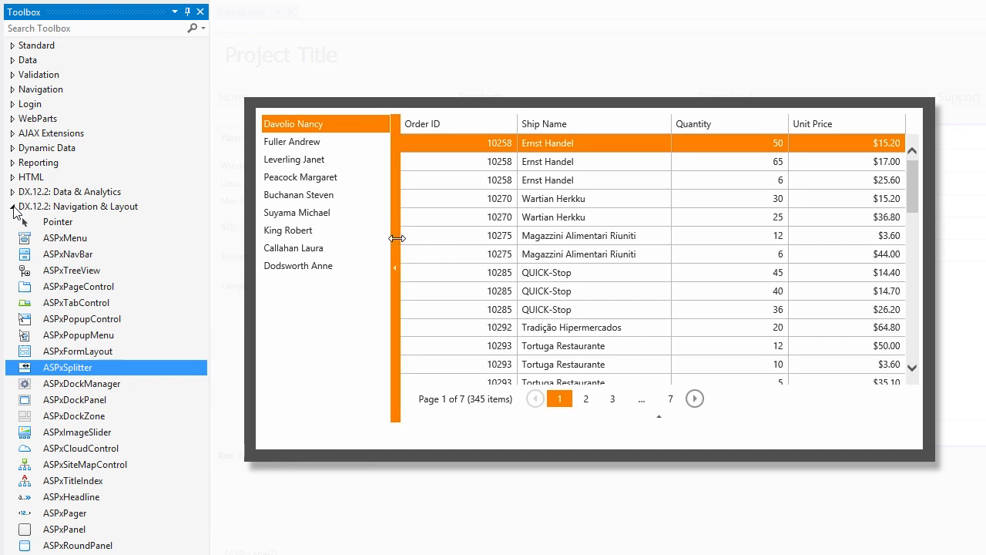
left_click_drag(397, 238, 352, 259)
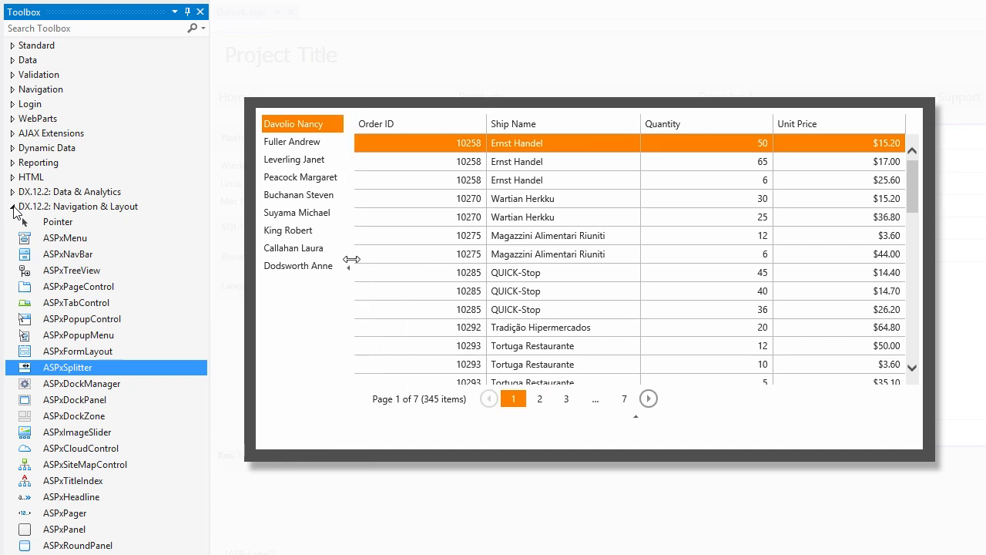
left_click(82, 382)
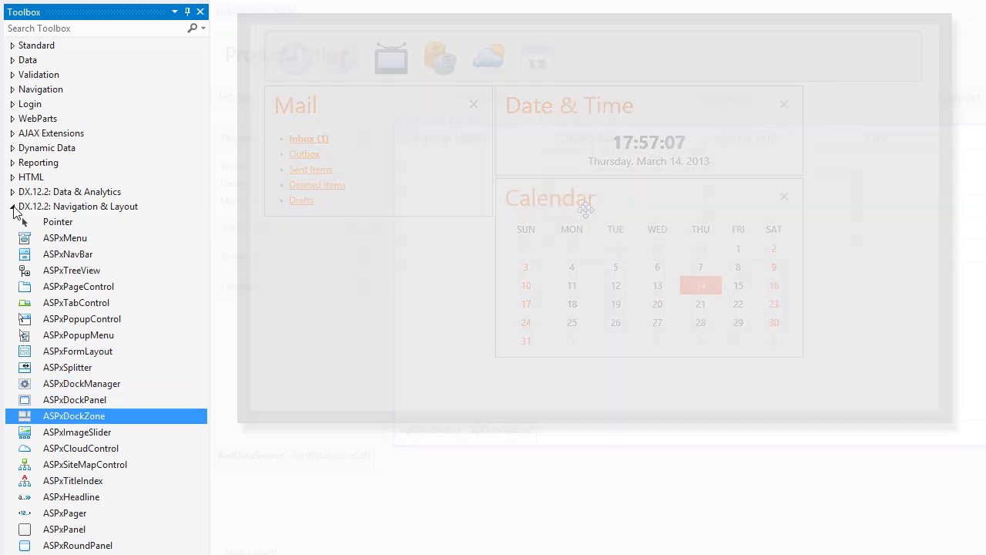
left_click(77, 431)
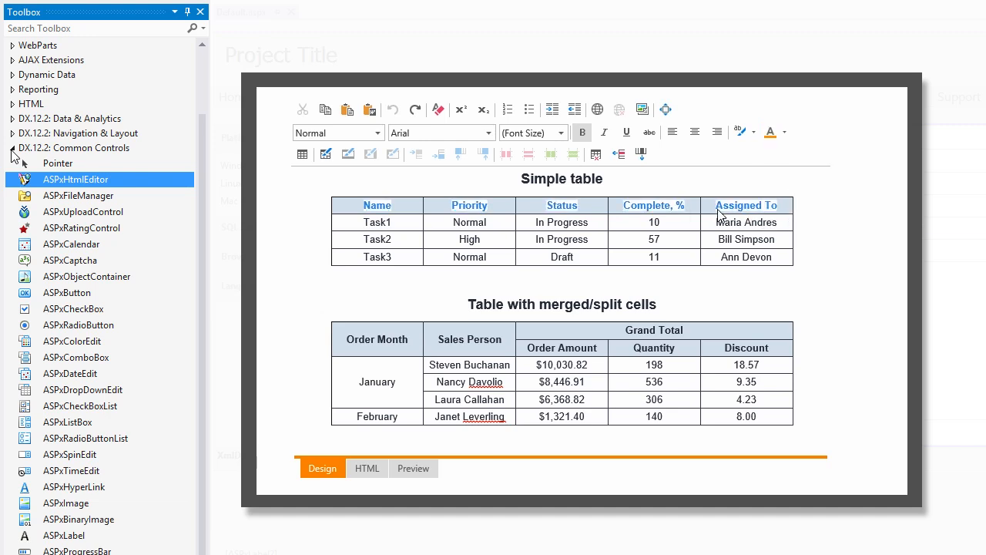
- Preview the ASPxUploadControl and ASPxRatingControl from the Common Controls group
left_click(348, 154)
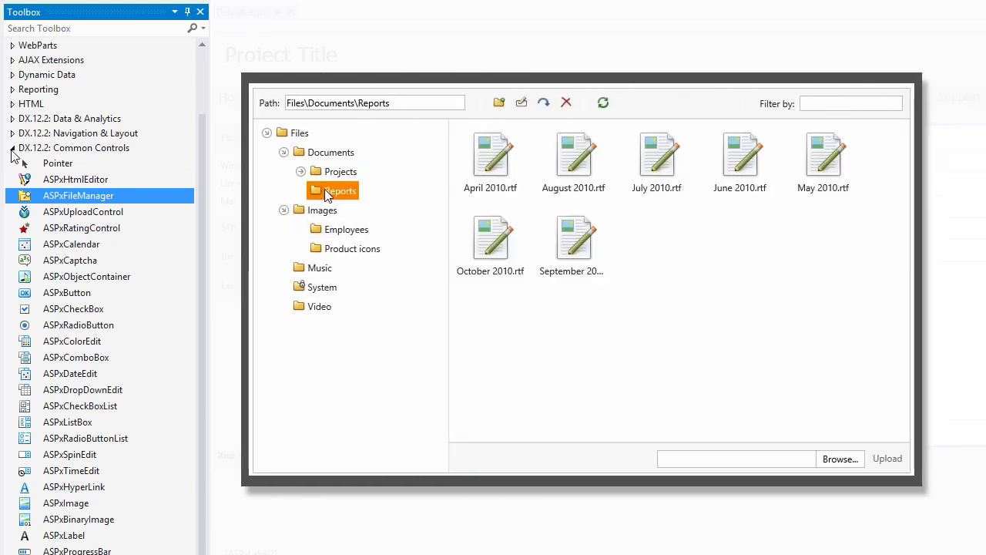
left_click(574, 157)
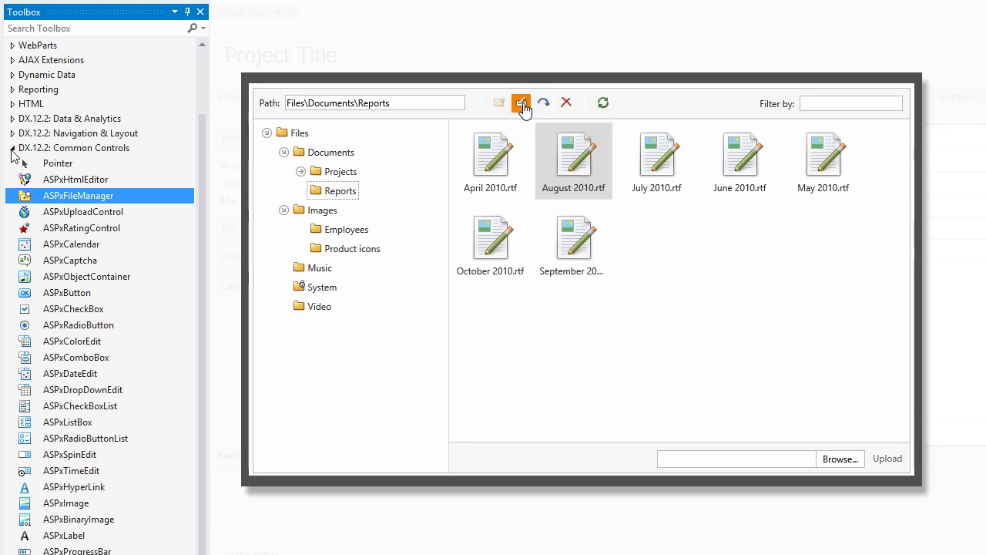
left_click(840, 459)
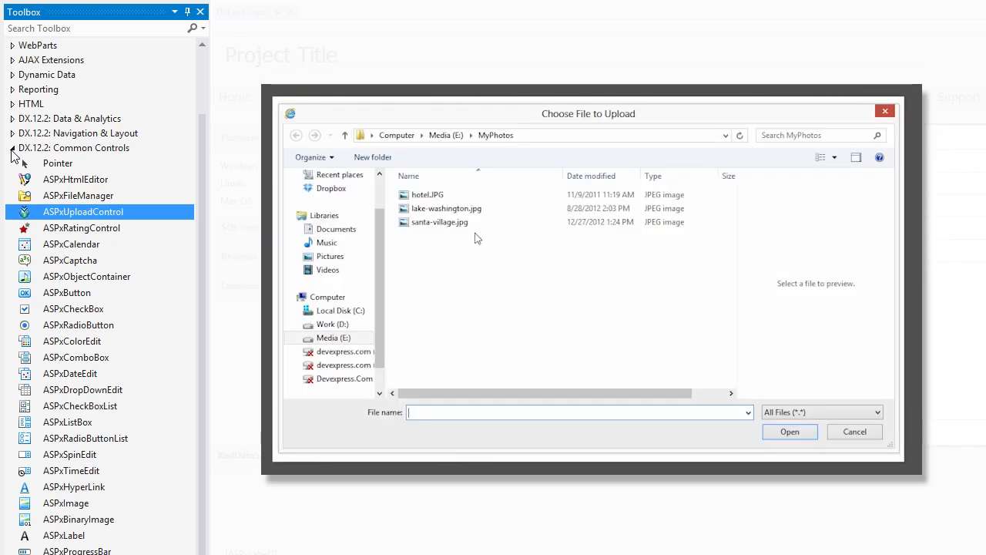
left_click(439, 222)
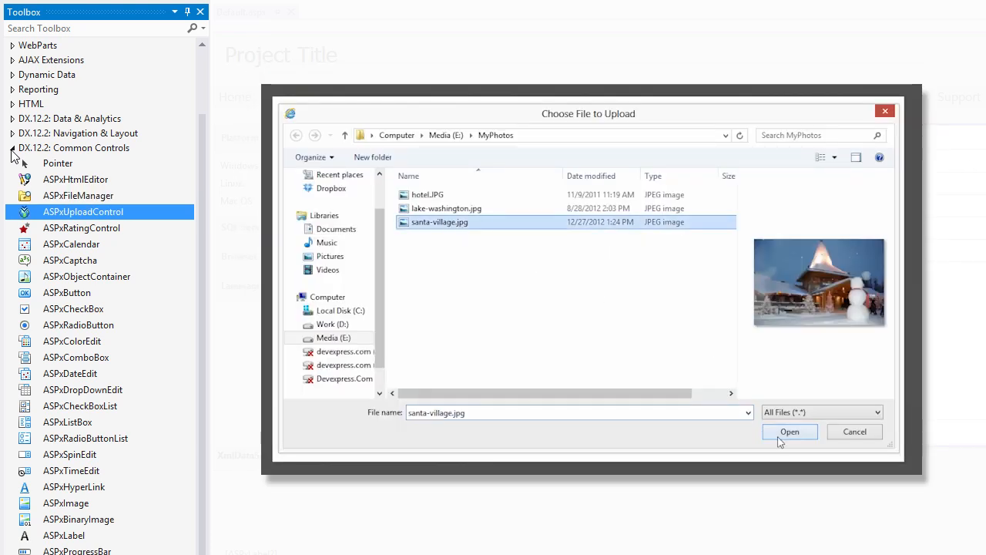
left_click(789, 431)
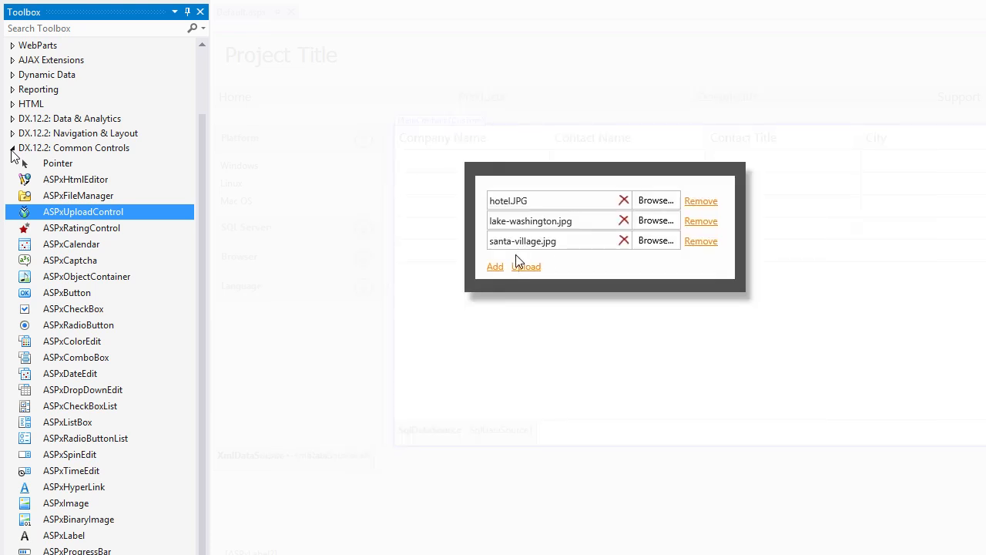
left_click(527, 265)
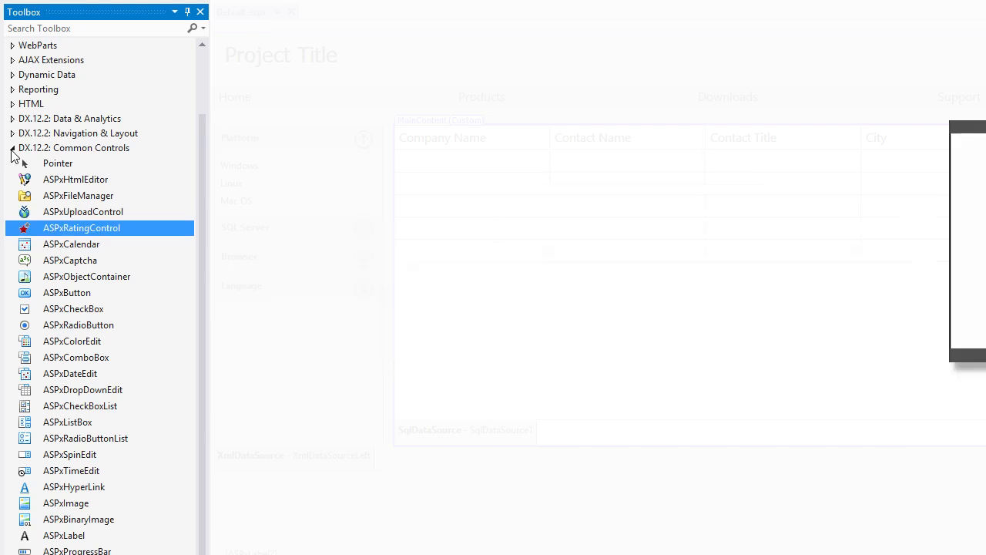
- Preview the ASPxCalendar with a date's note and the ASPxCaptcha control
left_click(71, 244)
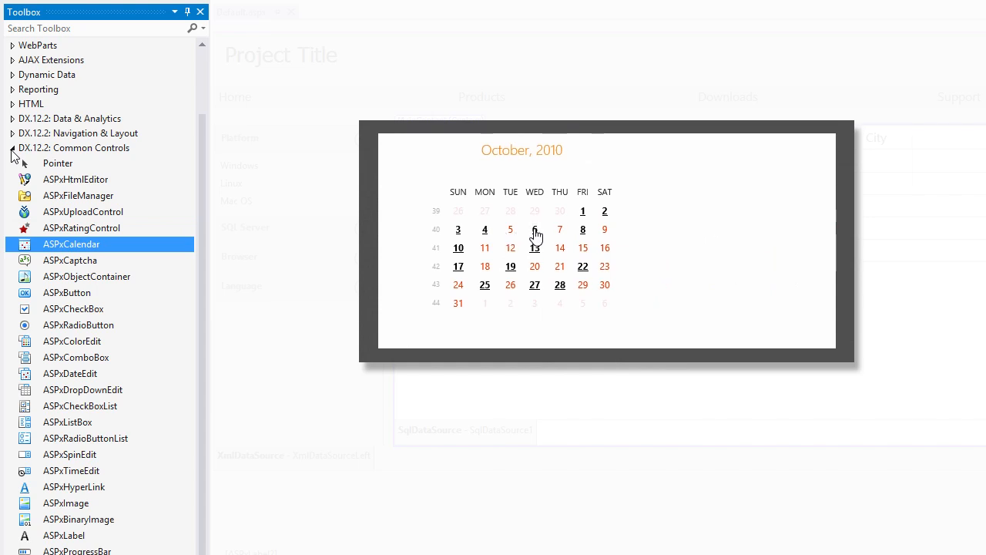
left_click(535, 228)
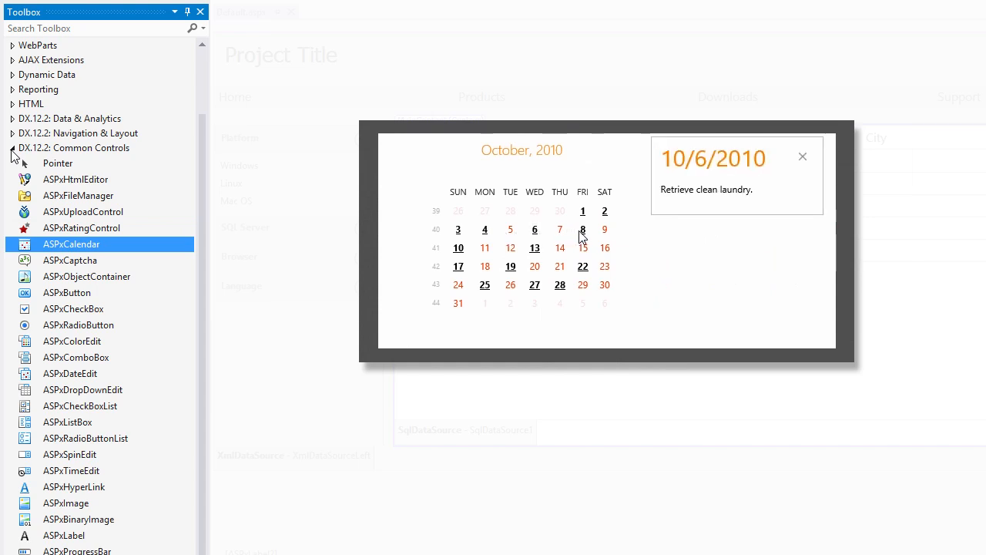
left_click(71, 259)
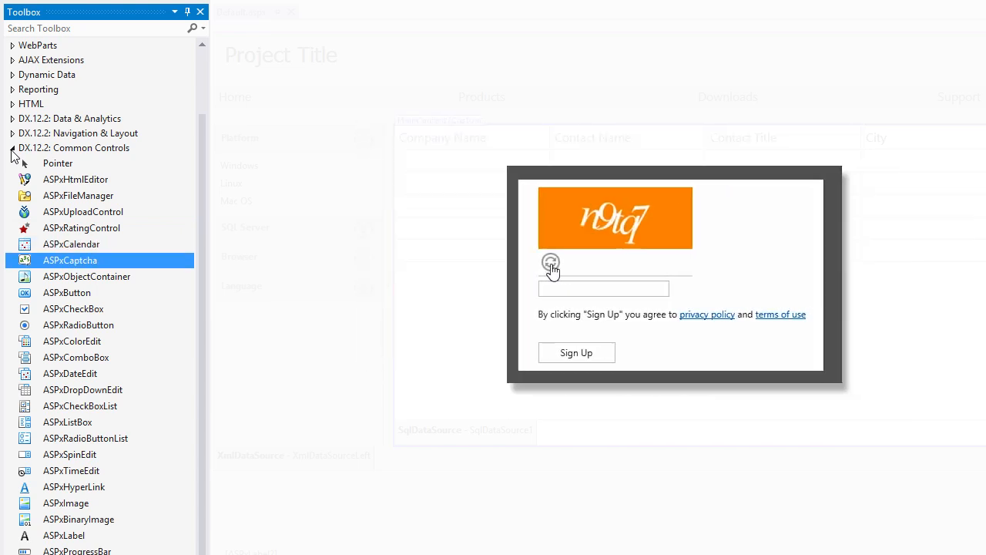
left_click(551, 262)
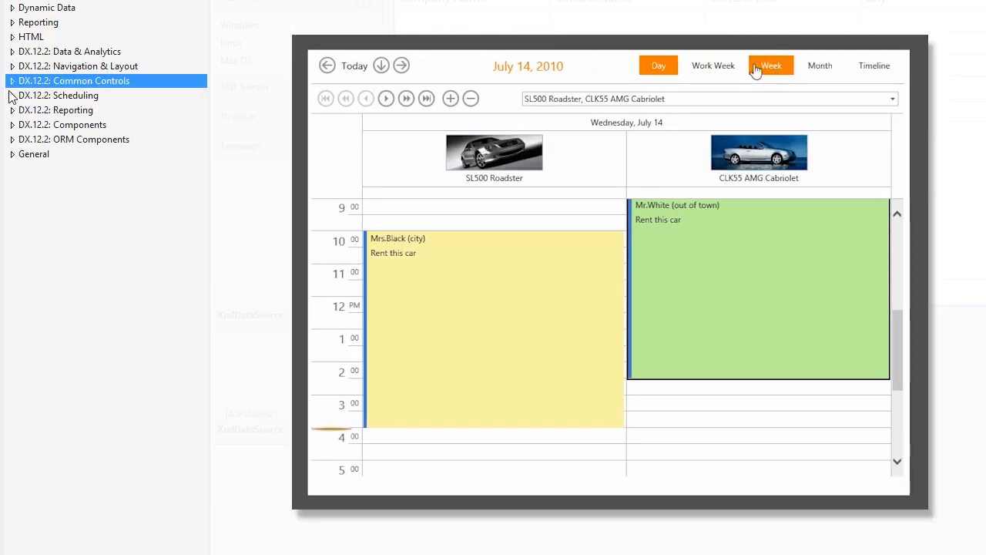
- Preview the ASPxScheduler control's week view from the Scheduling group
left_click(59, 96)
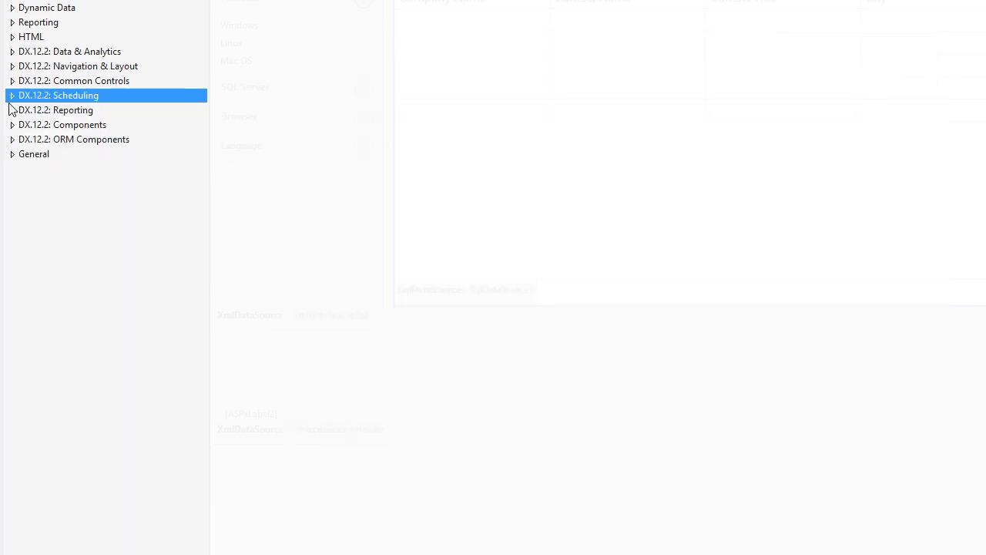
- Show the DevExpress Reporting controls and start adding a new item to the project
left_click(12, 109)
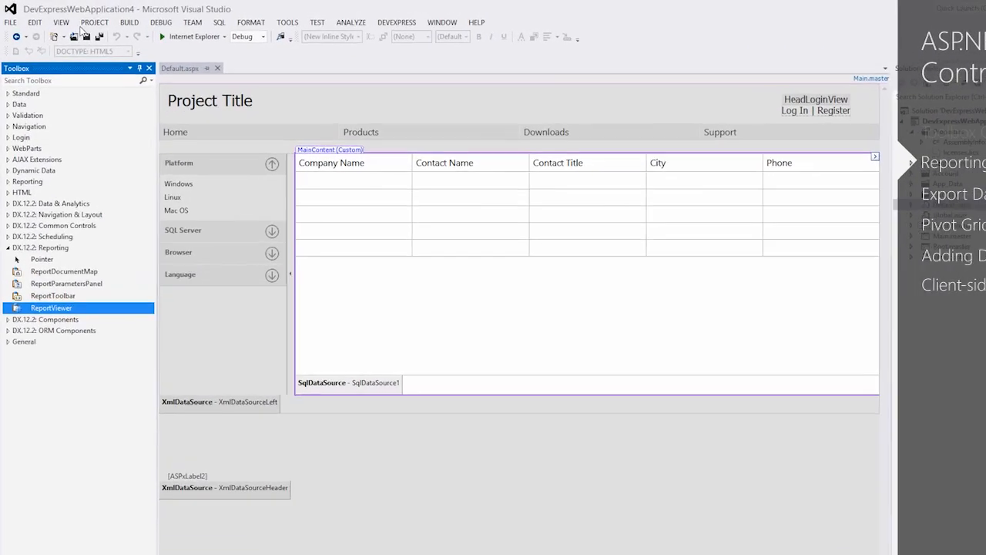
left_click(96, 21)
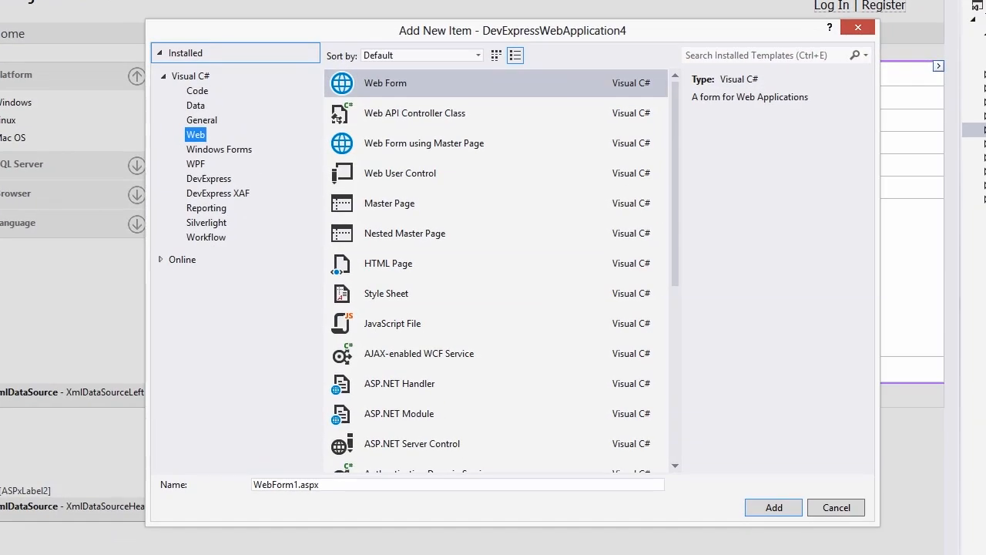
- Add a DXperience v12.2 Report Class, XtraReport1, from the DevExpress item templates
left_click(209, 179)
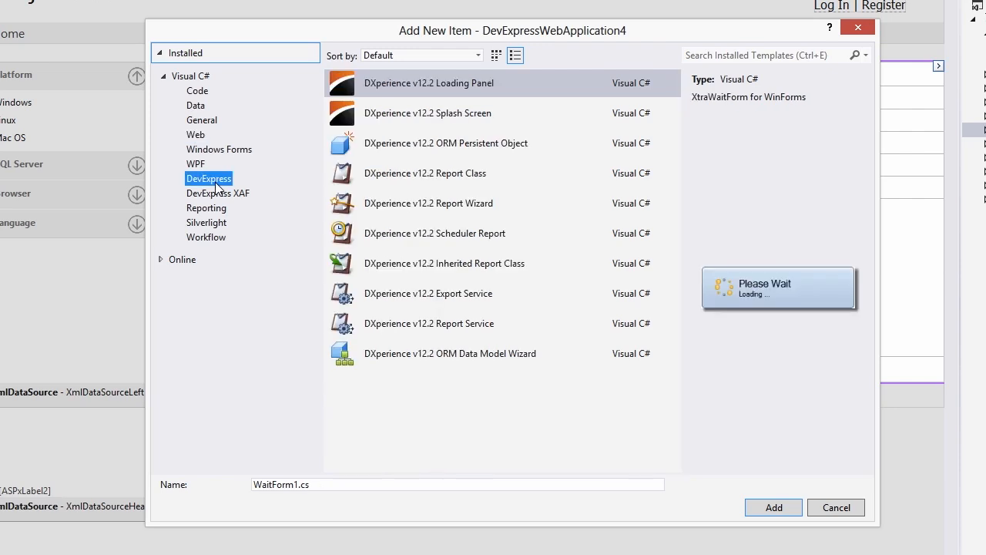
mouse_move(462, 172)
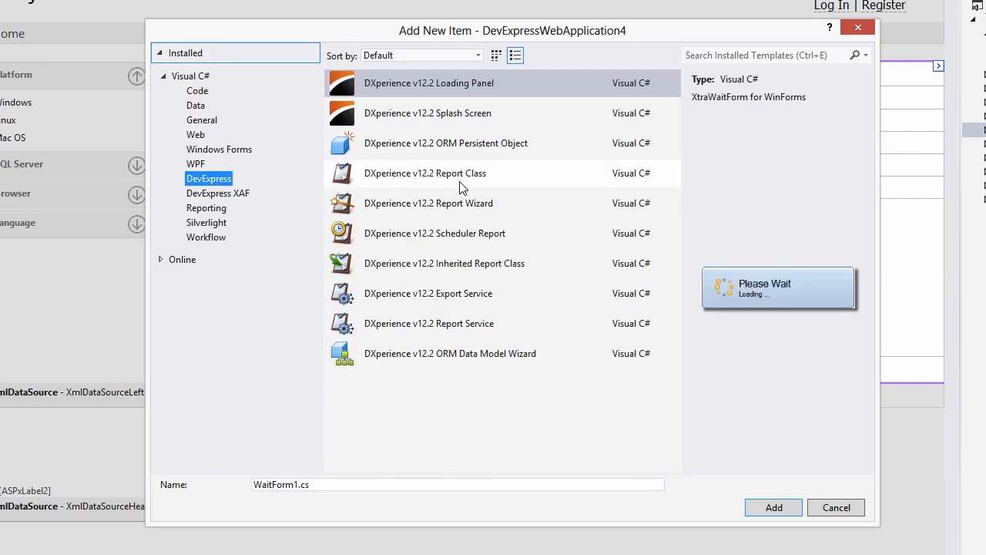
left_click(425, 172)
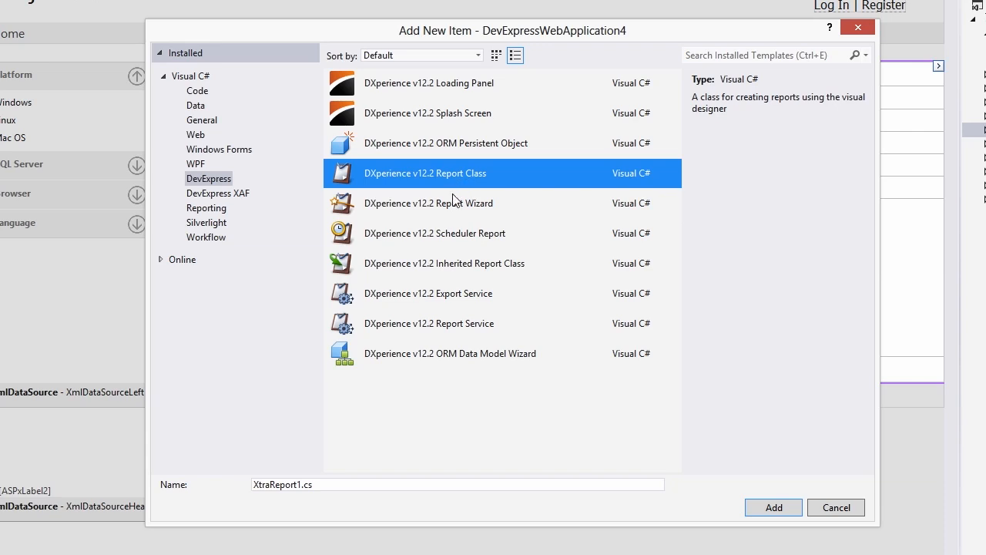
left_click(429, 204)
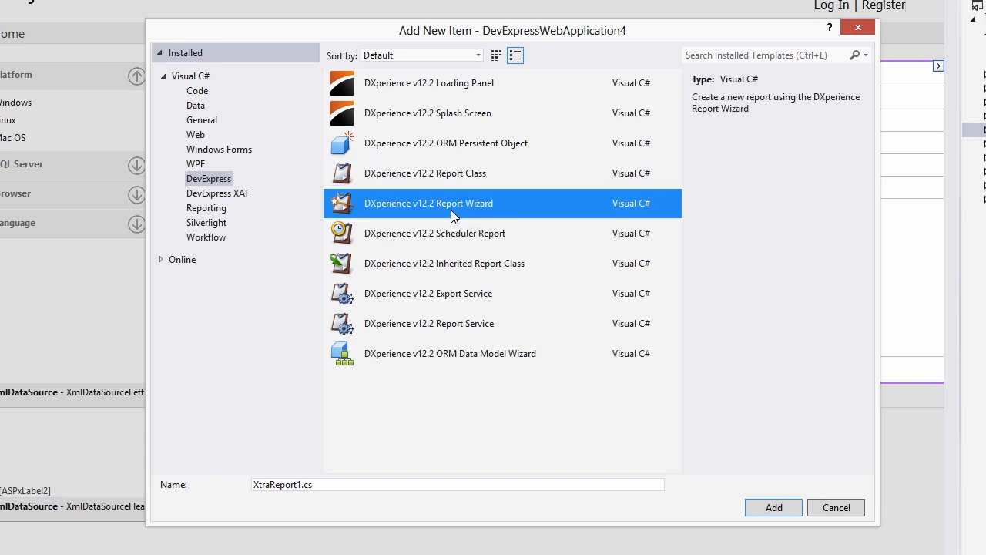
left_click(774, 507)
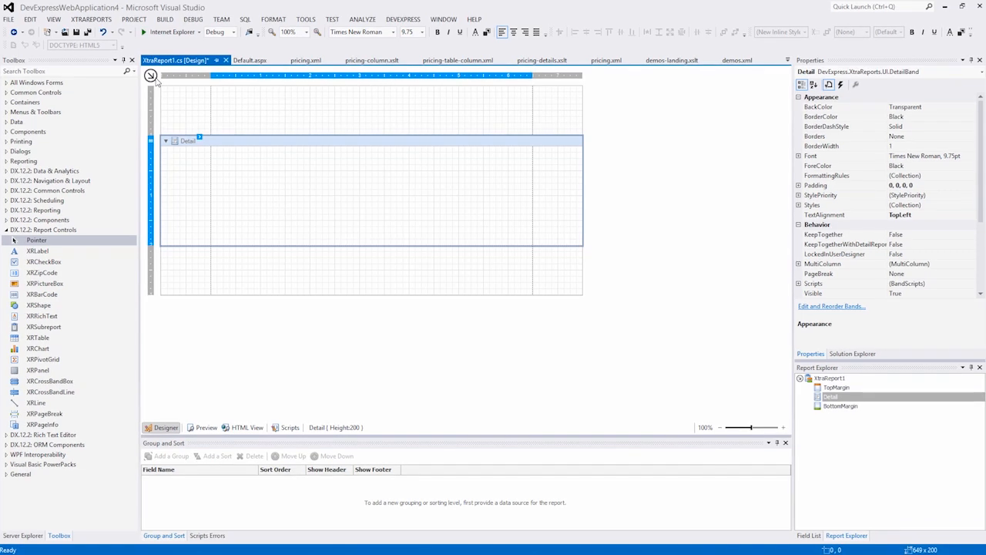
- Load the Gamboa Suppliers report template into XtraReport1 and select the Product Name header cell
left_click(151, 75)
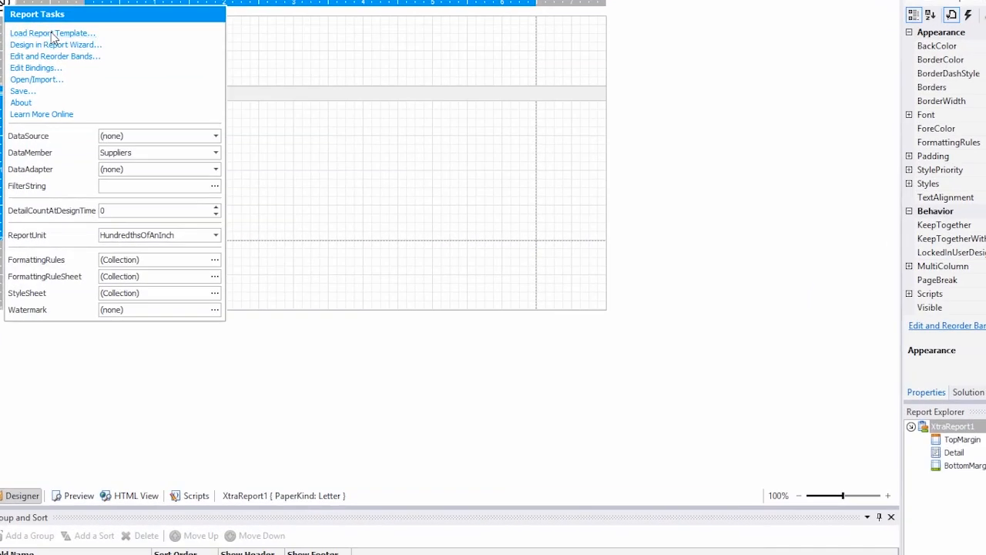
left_click(51, 32)
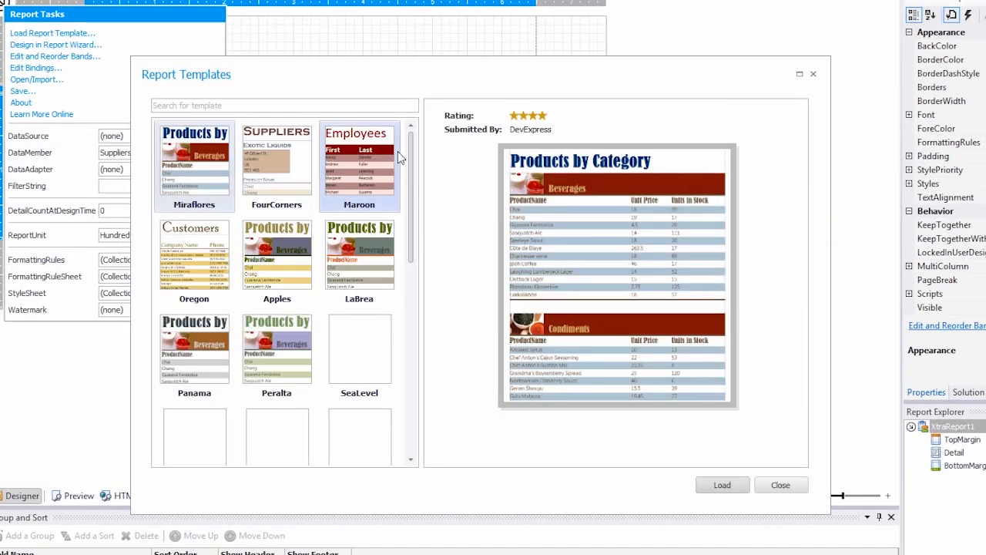
scroll("down", 3)
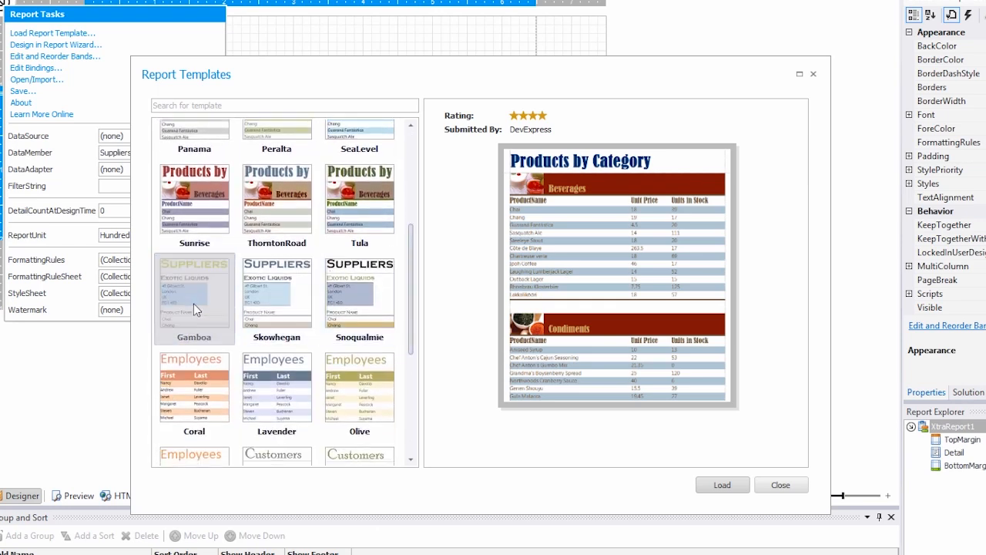
left_click(194, 296)
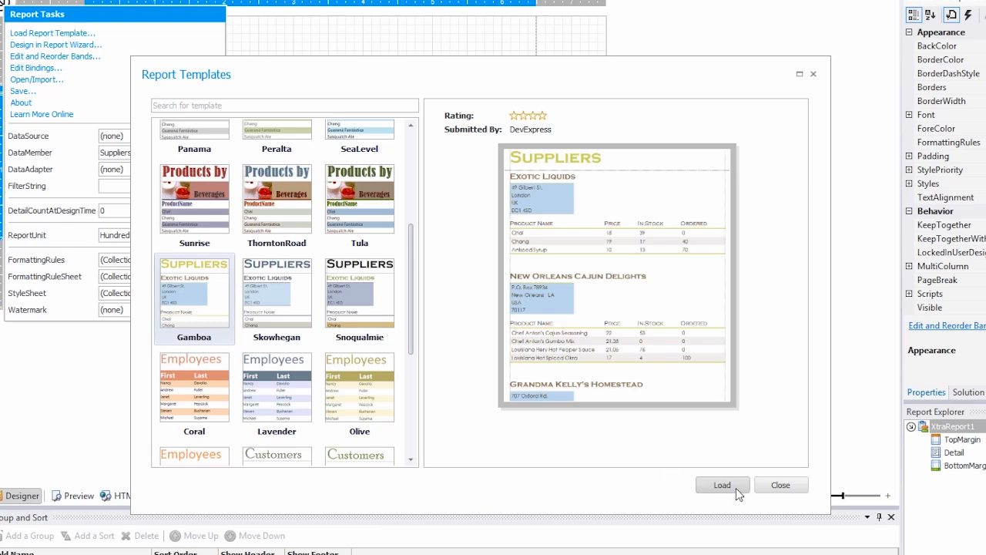
left_click(721, 484)
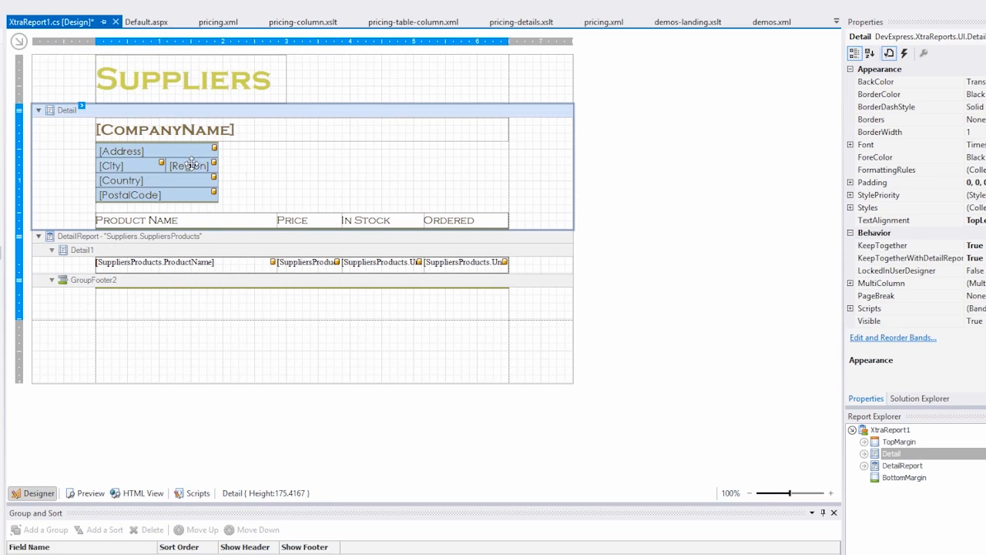
left_click(137, 219)
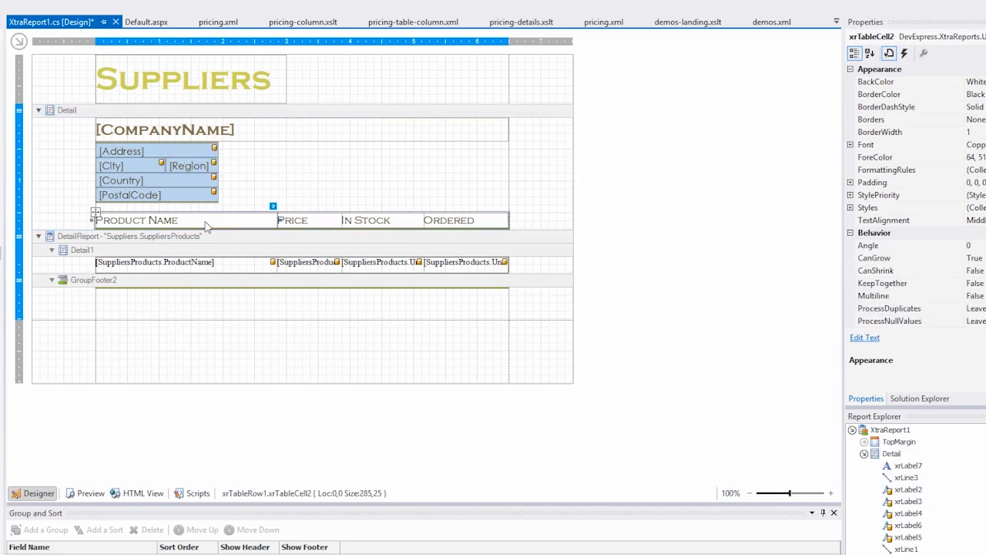
left_click(273, 206)
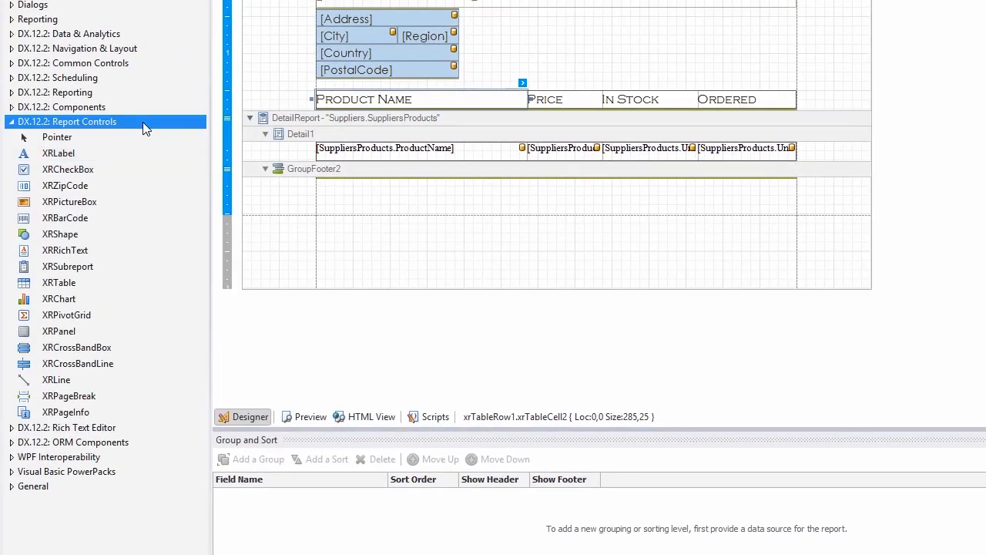
left_click(59, 152)
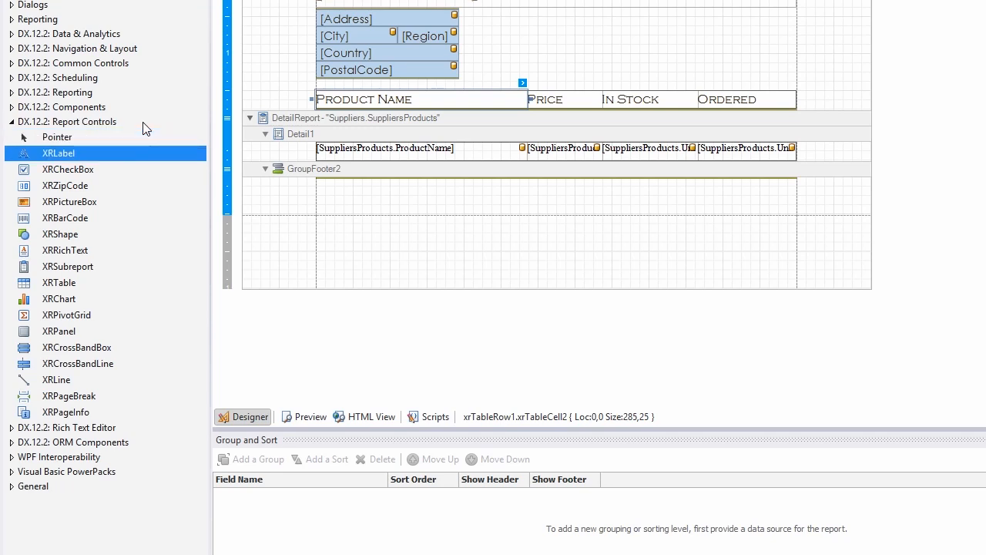
left_click(65, 185)
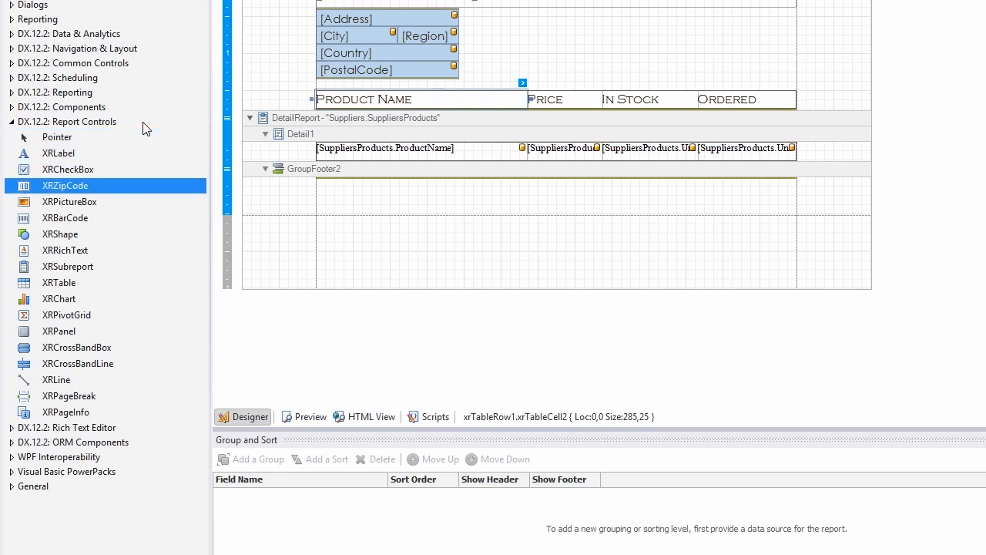
left_click(60, 234)
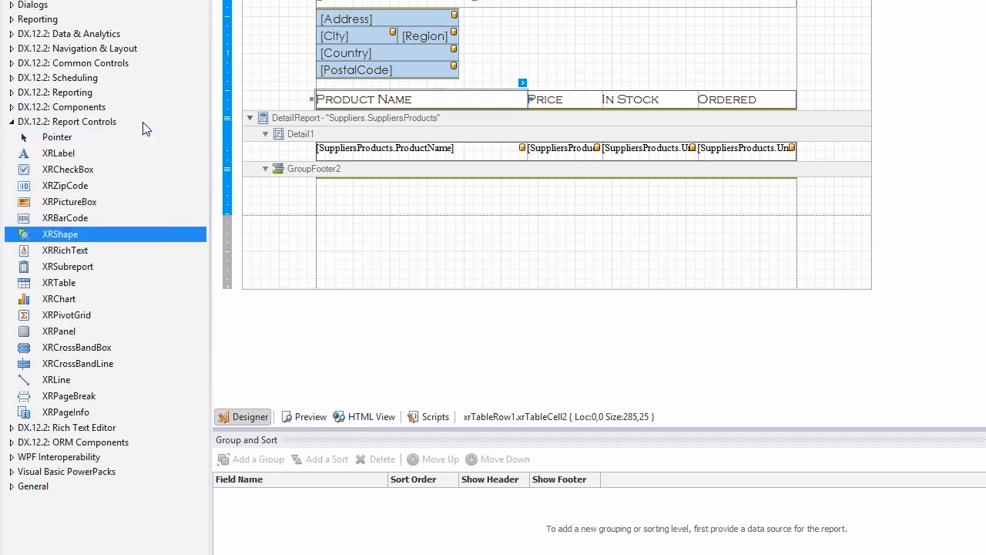
left_click(68, 265)
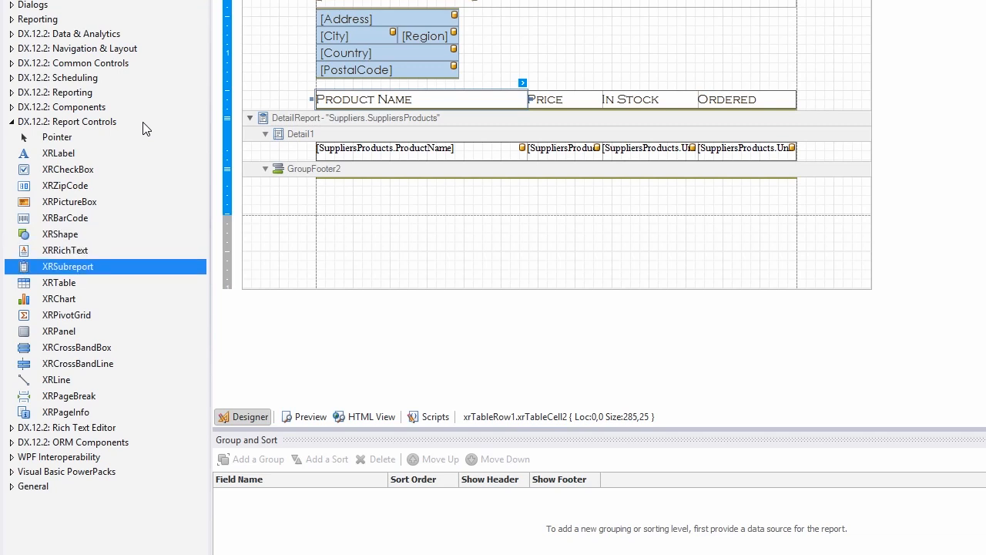
left_click(58, 299)
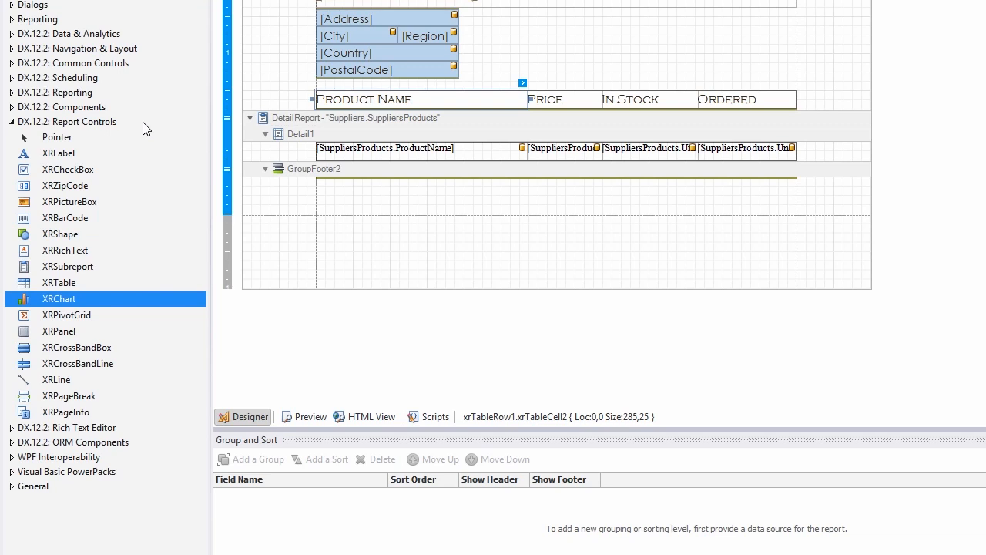
left_click(66, 314)
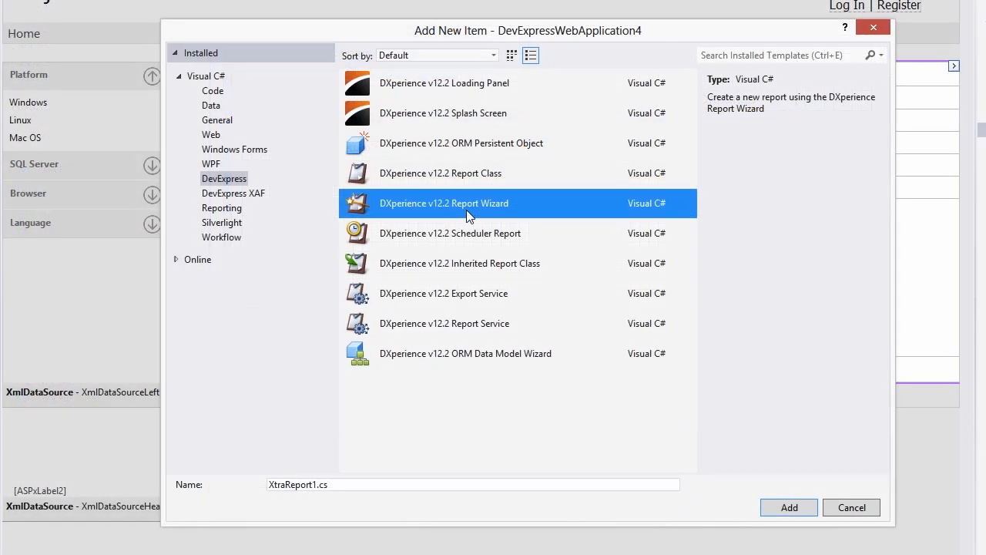
mouse_move(516, 246)
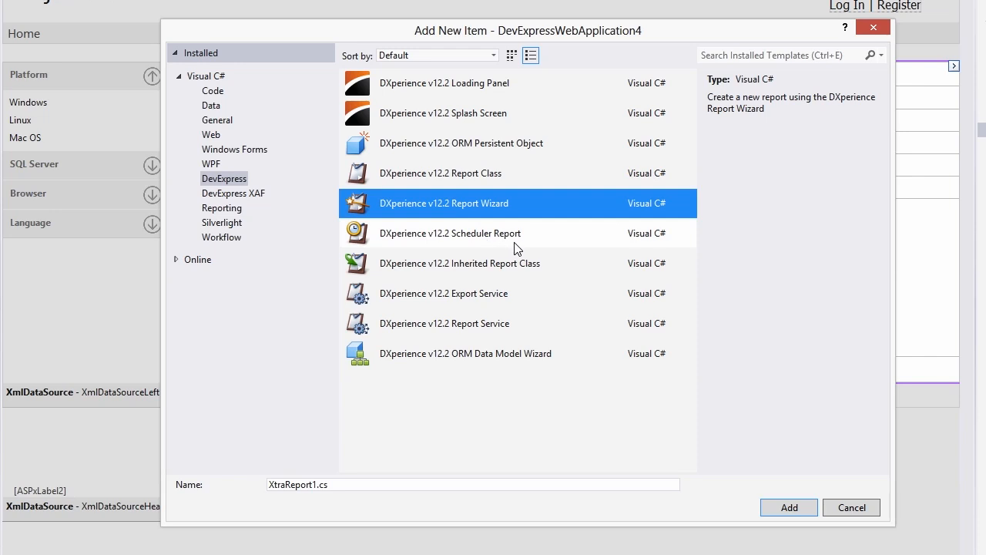
- Add a DXperience v12.2 Scheduler Report, XtraSchedulerReport1, to the project
left_click(450, 233)
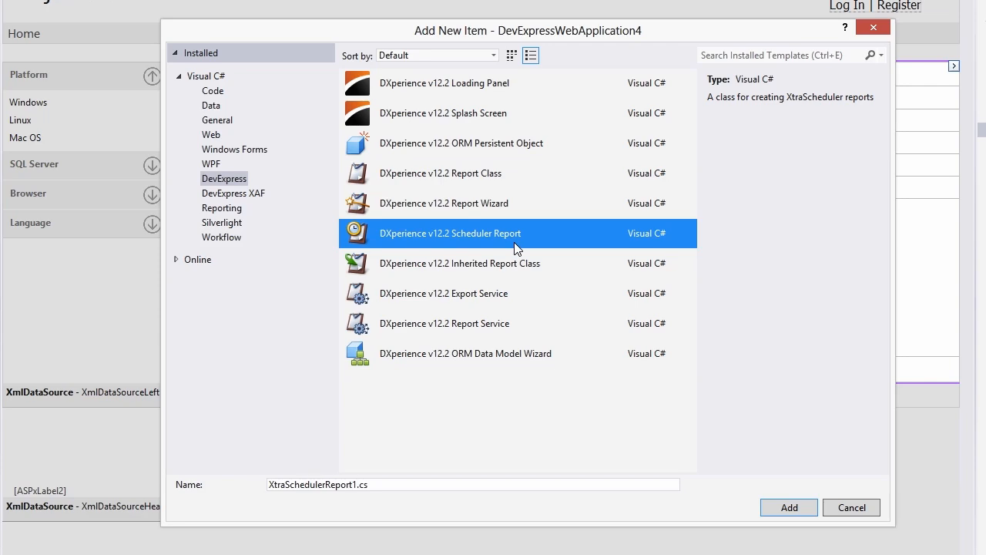
left_click(789, 507)
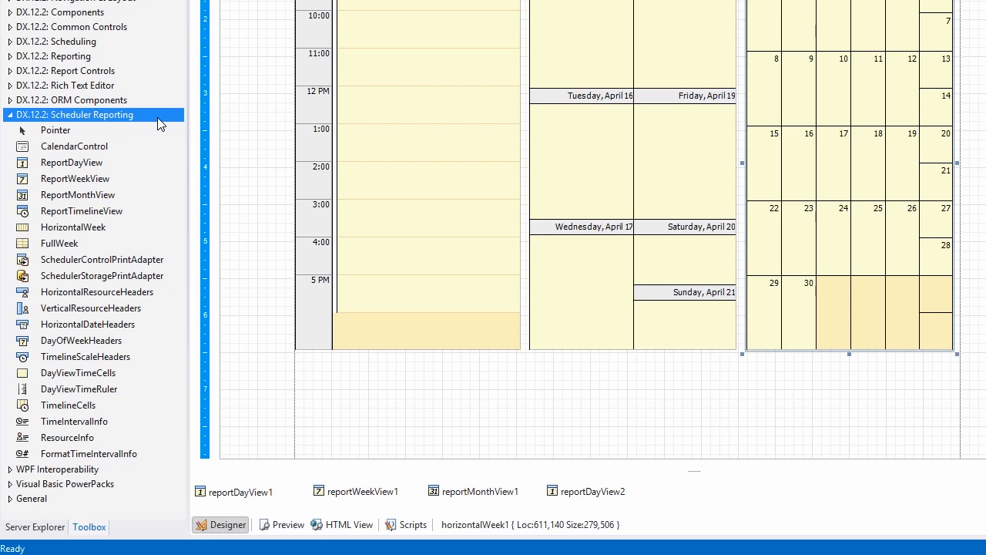
- Browse the Scheduler Reporting components, singling out ReportDayView and HorizontalWeek, and view the rendered report
left_click(70, 162)
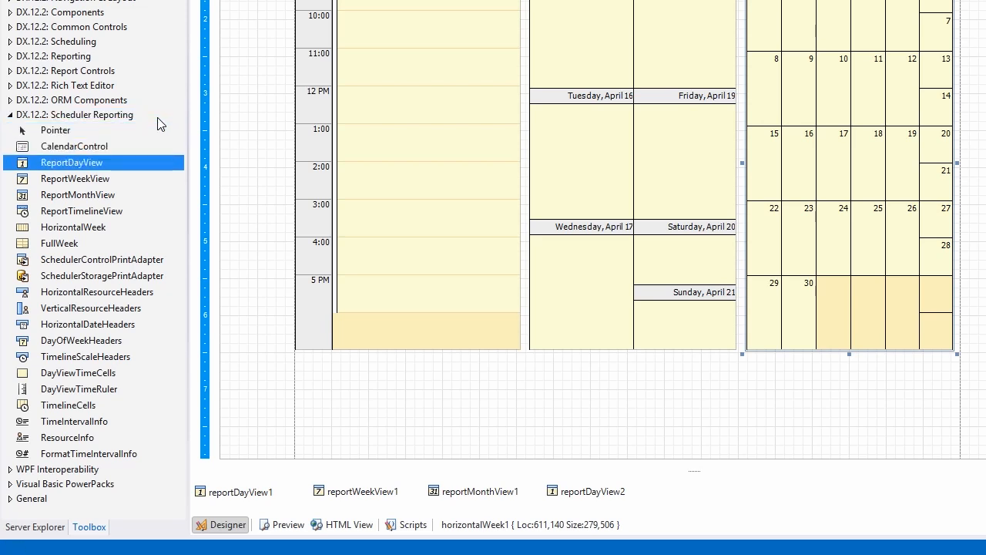
left_click(74, 226)
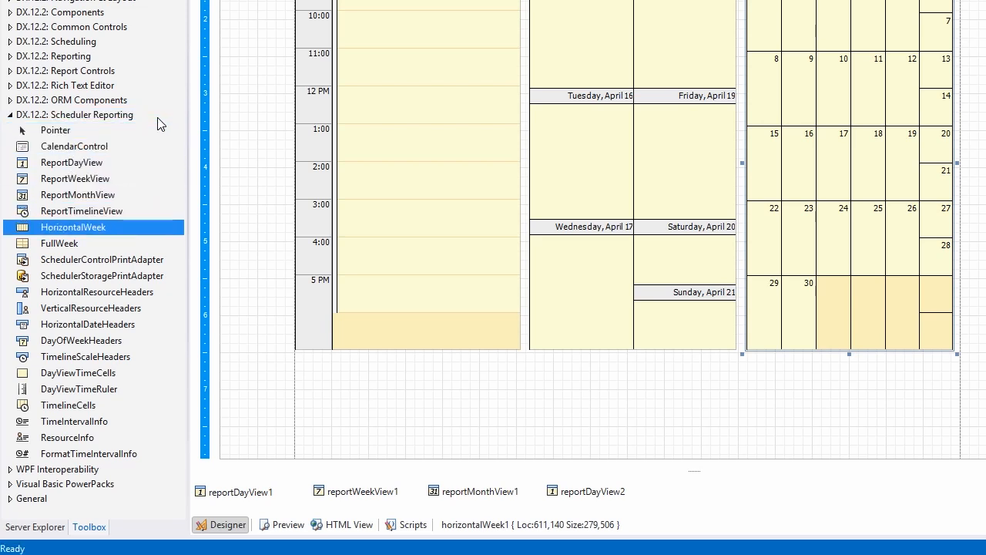
left_click(77, 371)
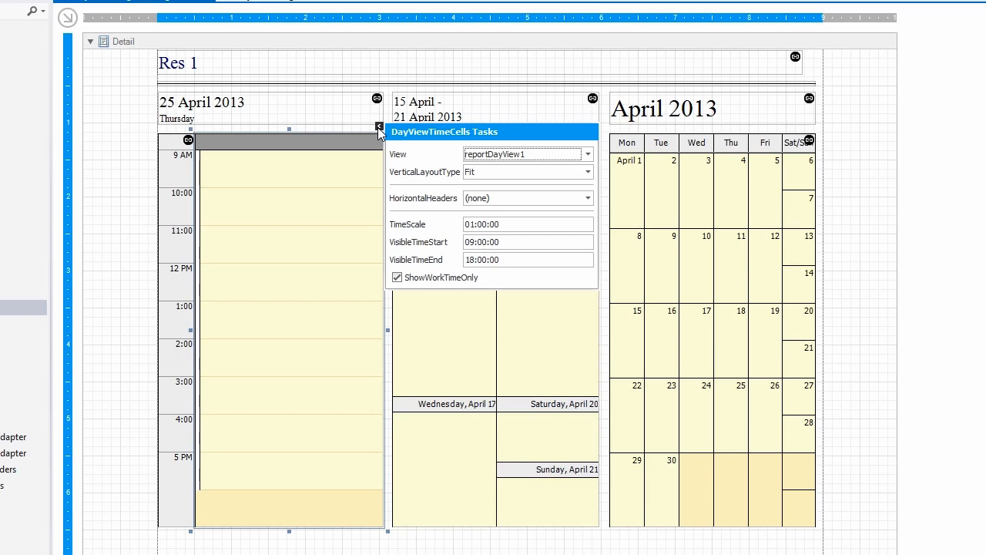
left_click(475, 31)
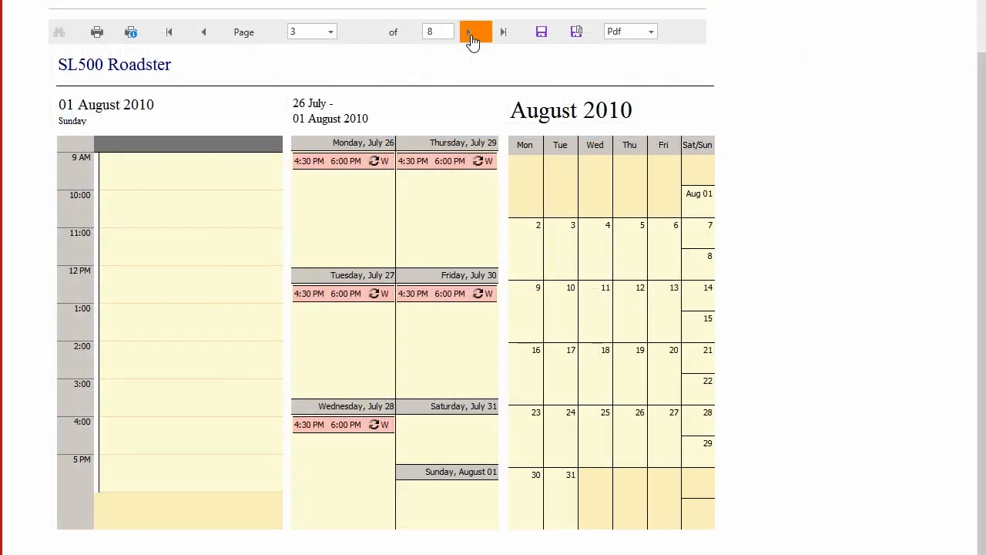
- Advance two pages through the SL500 Roadster schedule report in the viewer
left_click(475, 31)
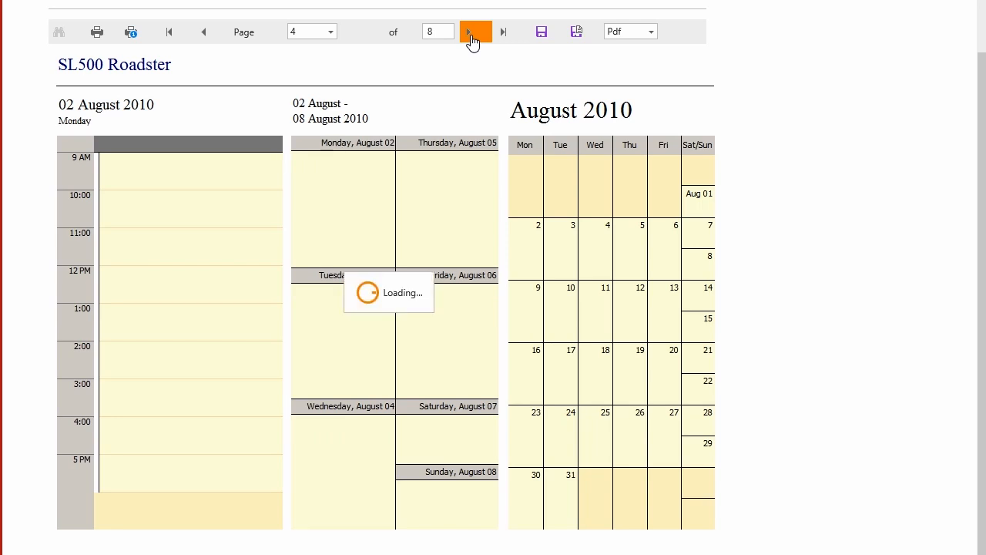
left_click(474, 31)
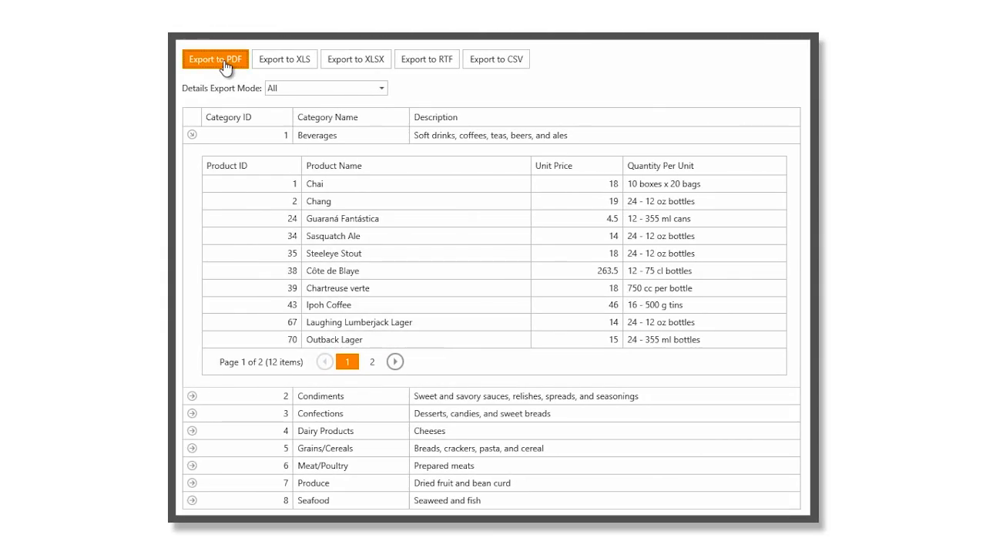
- Export the GridView demo's category and product grid to PDF and view the document
left_click(216, 58)
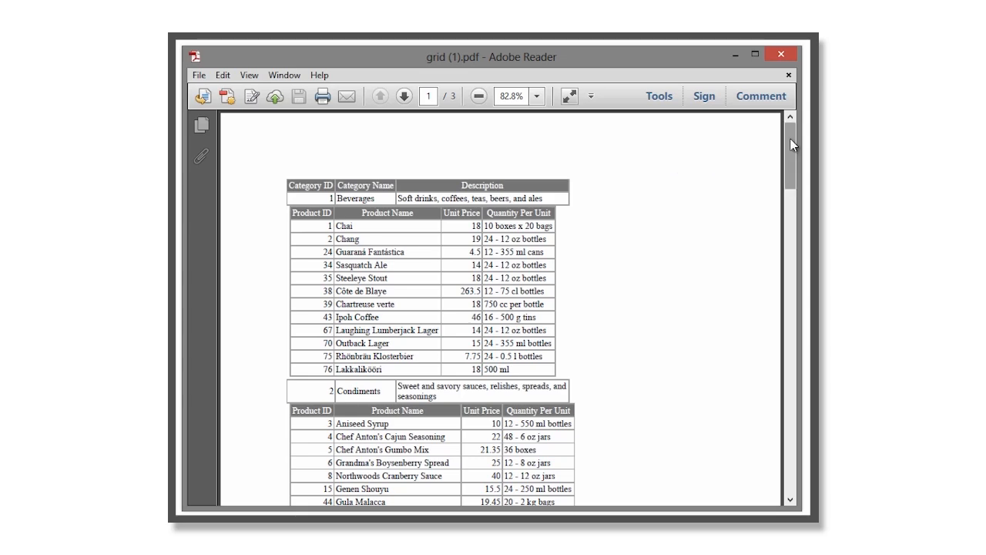
scroll("down", 3)
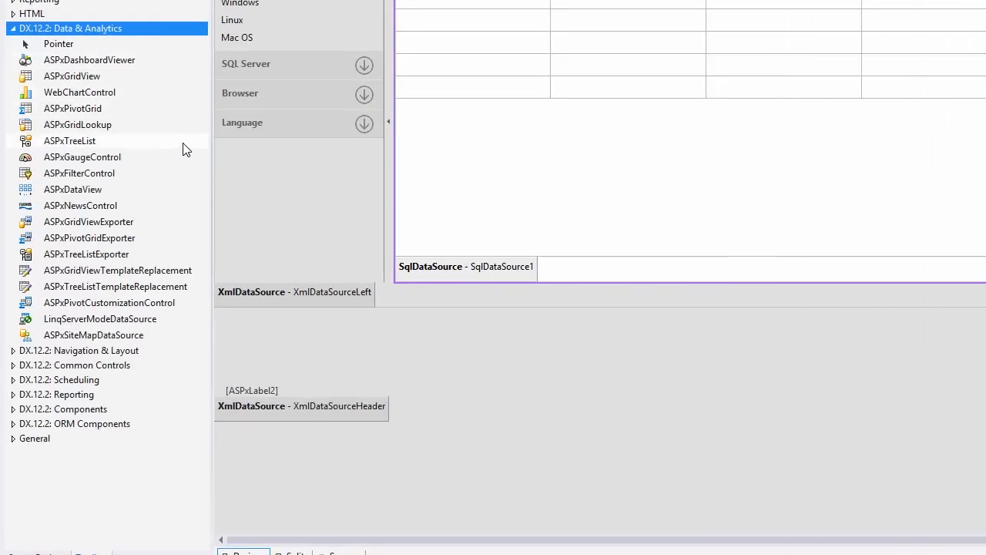
left_click(89, 222)
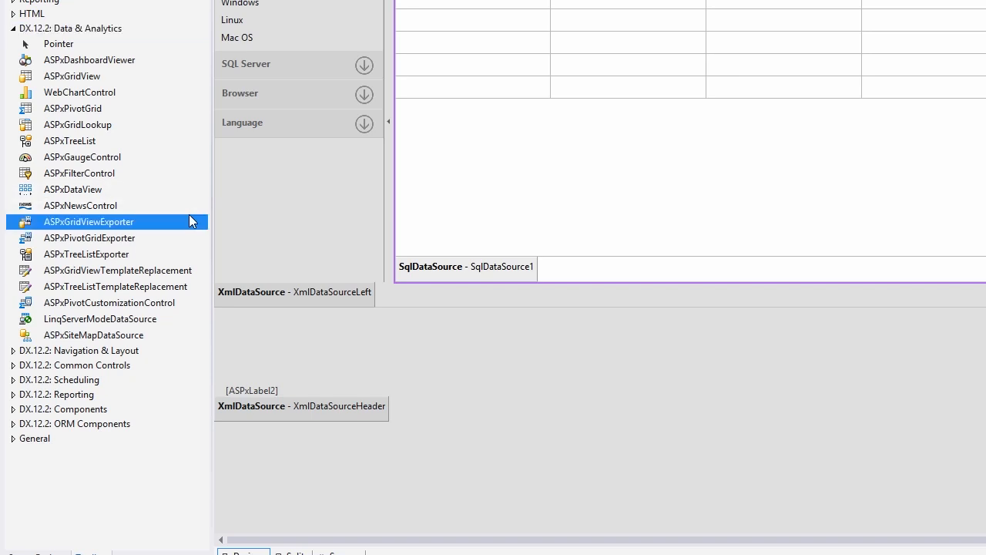
left_click(89, 237)
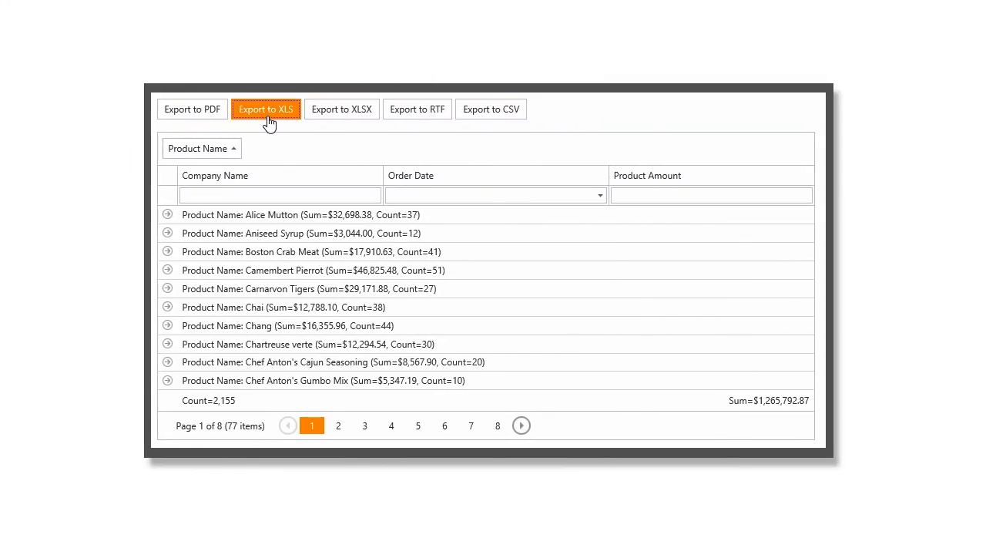
- Export the product-grouped orders grid to grid.xls and view it in Excel
left_click(265, 108)
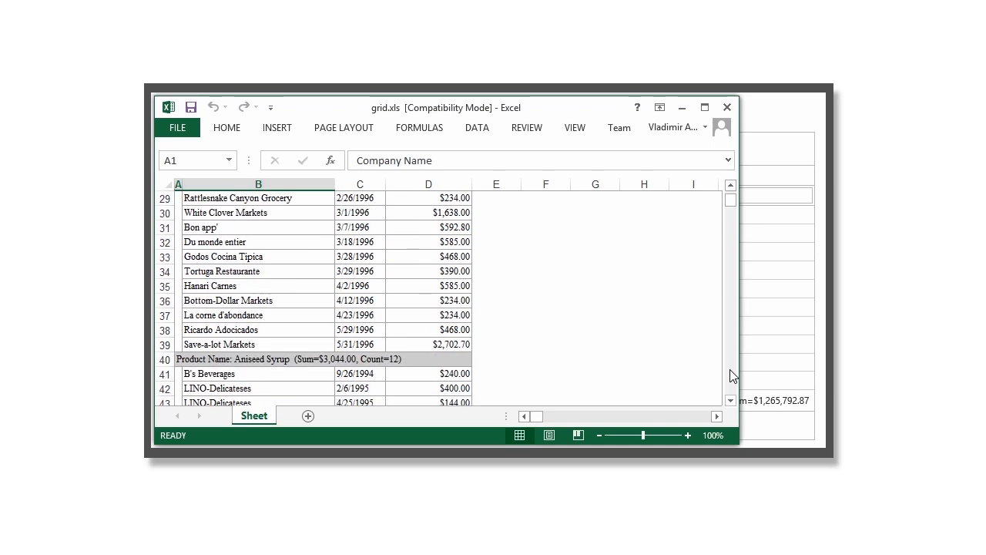
scroll("down", 3)
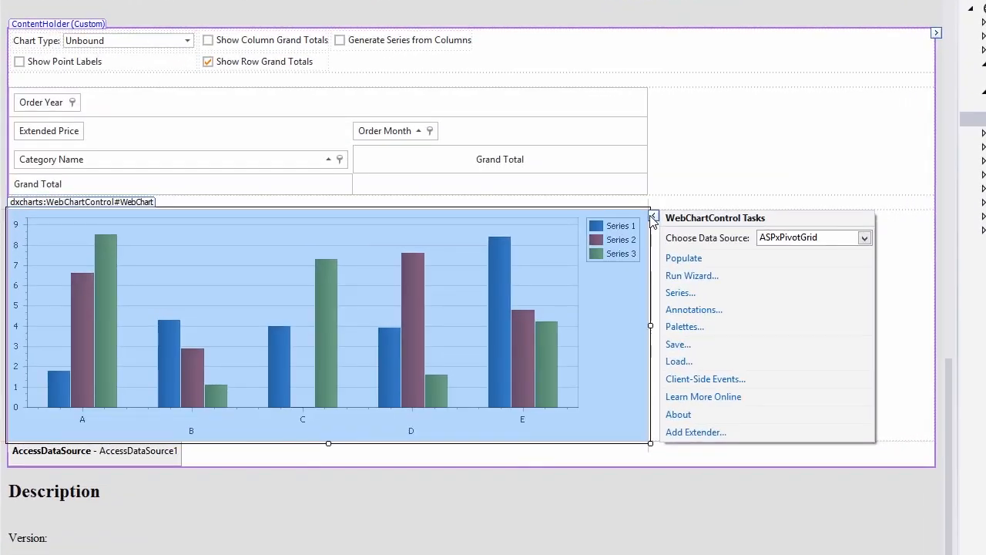
- Set the WebChartControl's data source to the ASPxPivotGrid
left_click(863, 237)
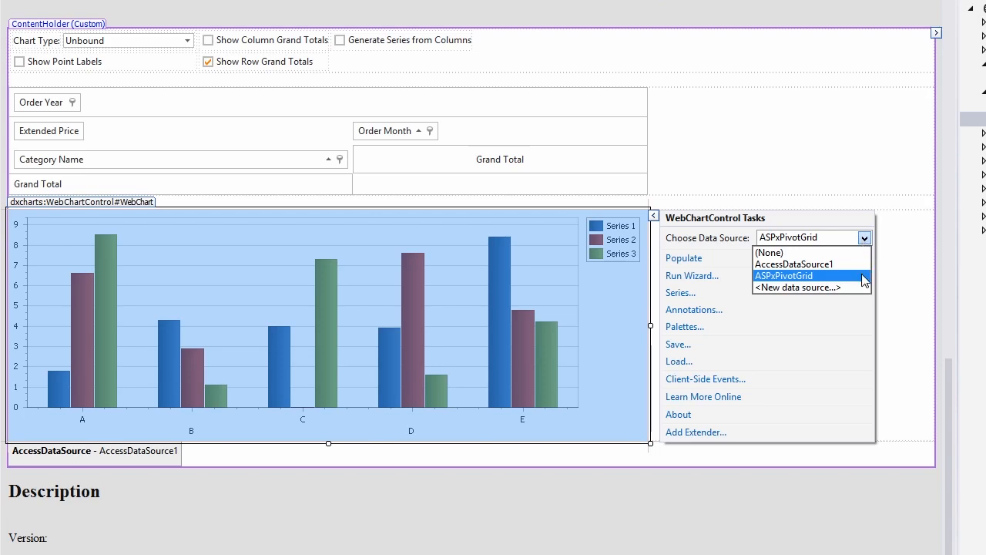
left_click(783, 275)
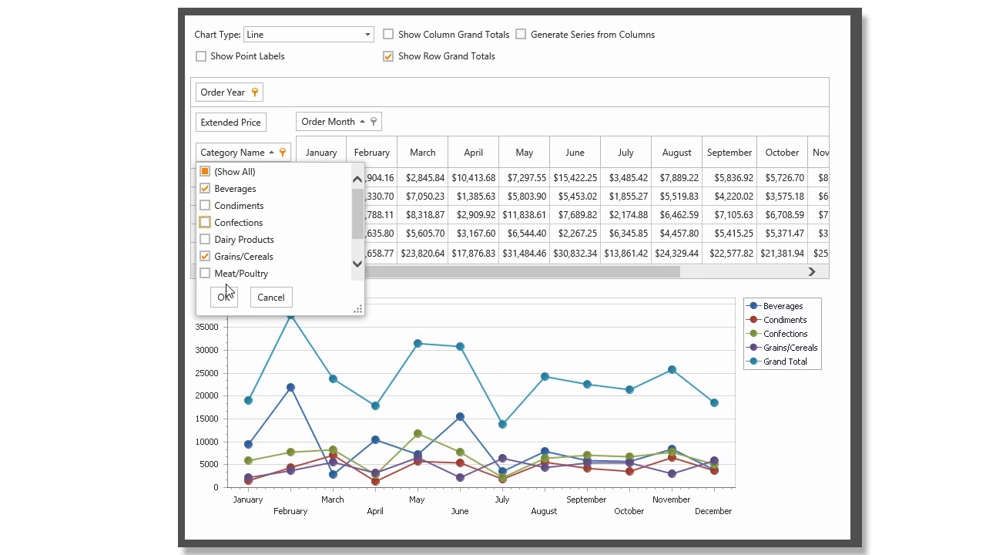
- Filter Category Name to Beverages and Grains/Cereals and pick another chart type
left_click(223, 295)
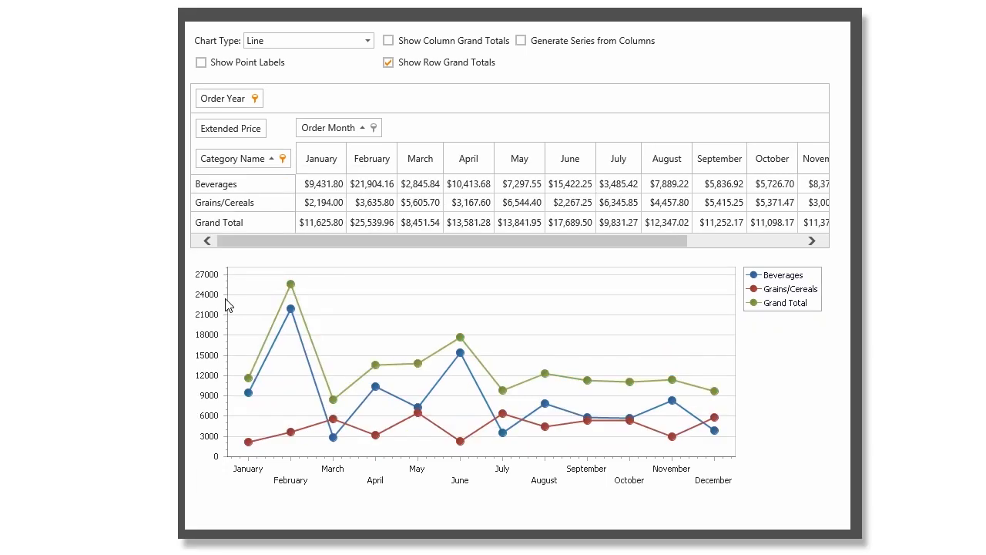
mouse_move(373, 58)
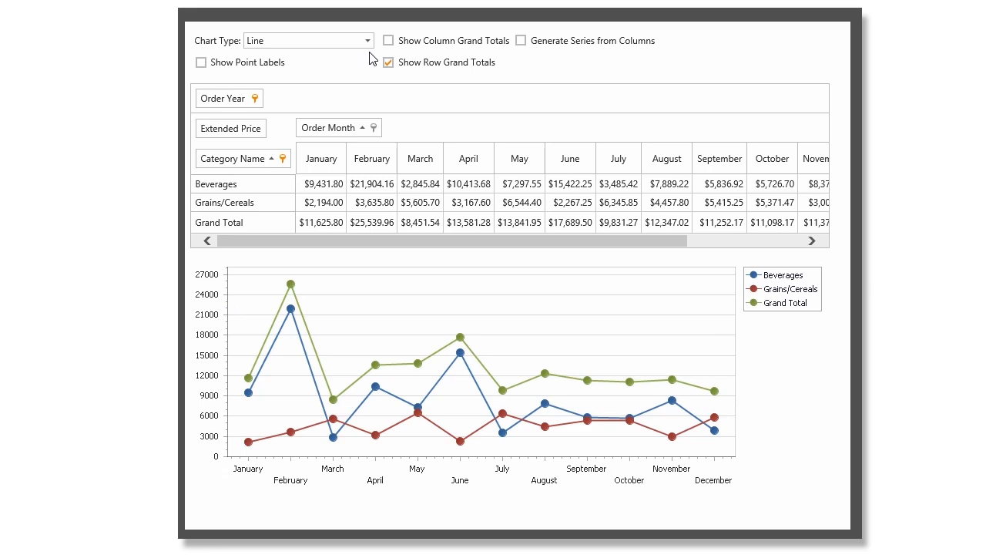
left_click(366, 40)
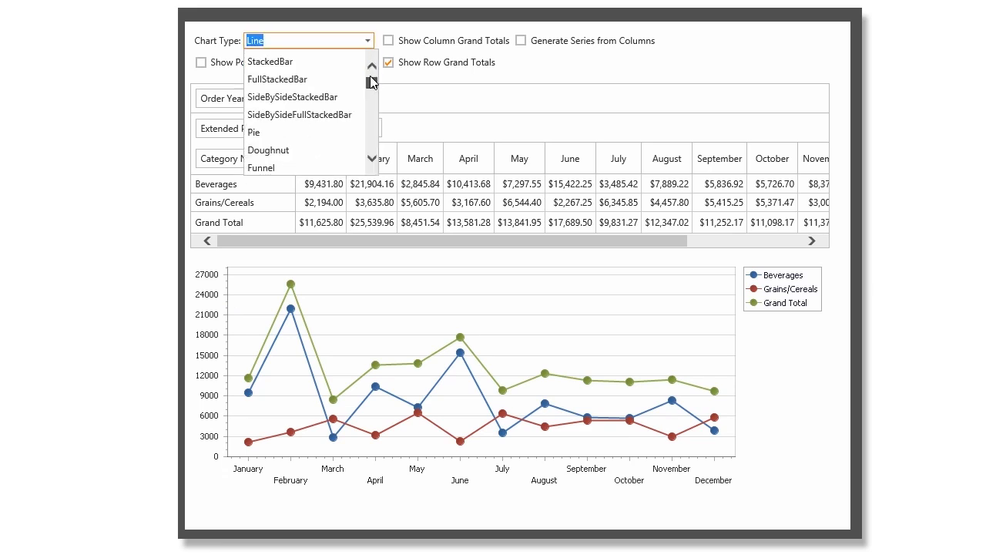
left_click(270, 62)
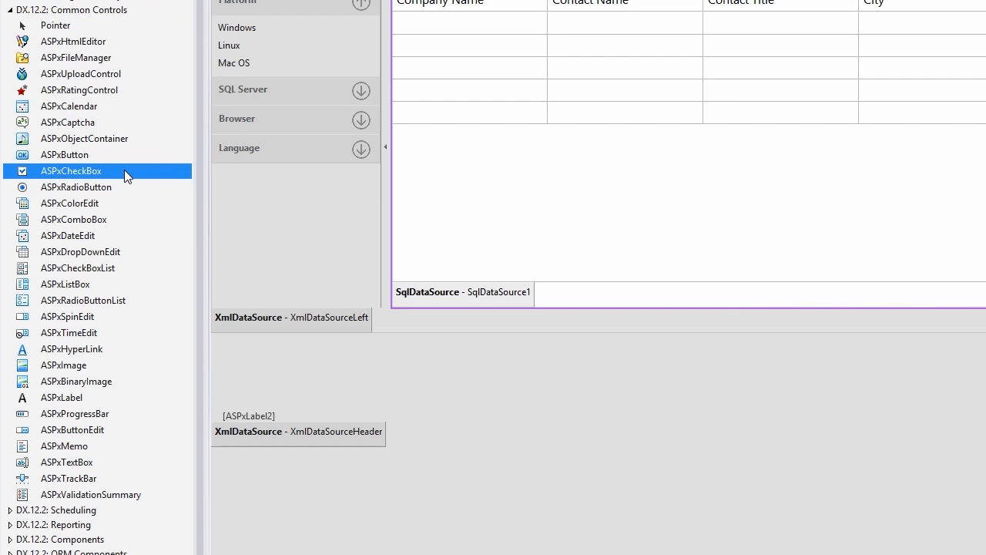
- Add an ASPxTextBox from Common Controls onto the page below the data sources
left_click(83, 299)
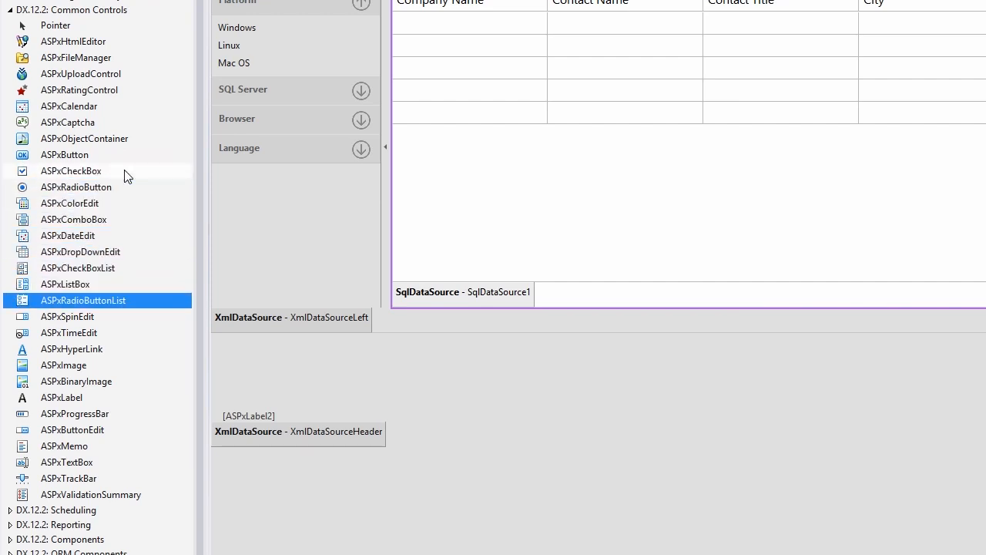
left_click(66, 463)
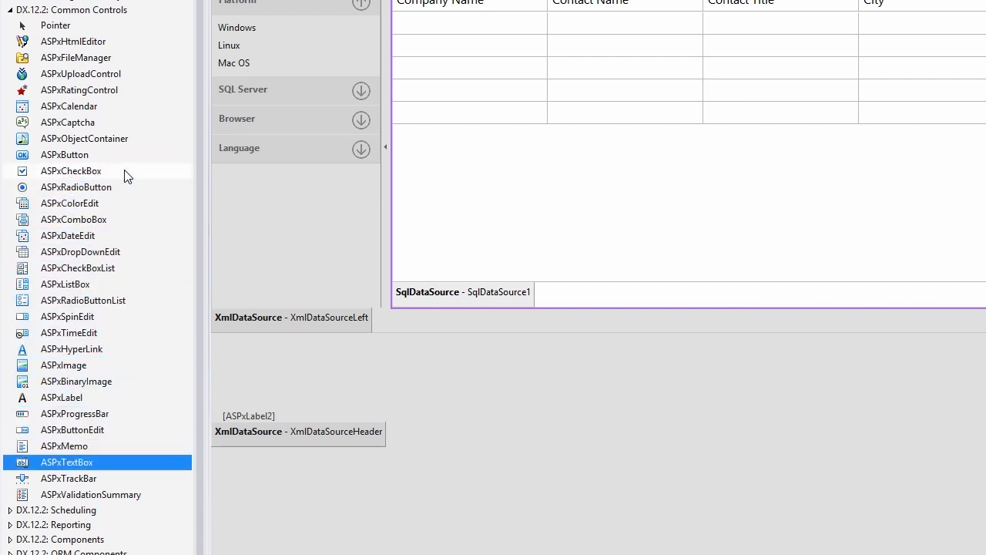
mouse_move(131, 463)
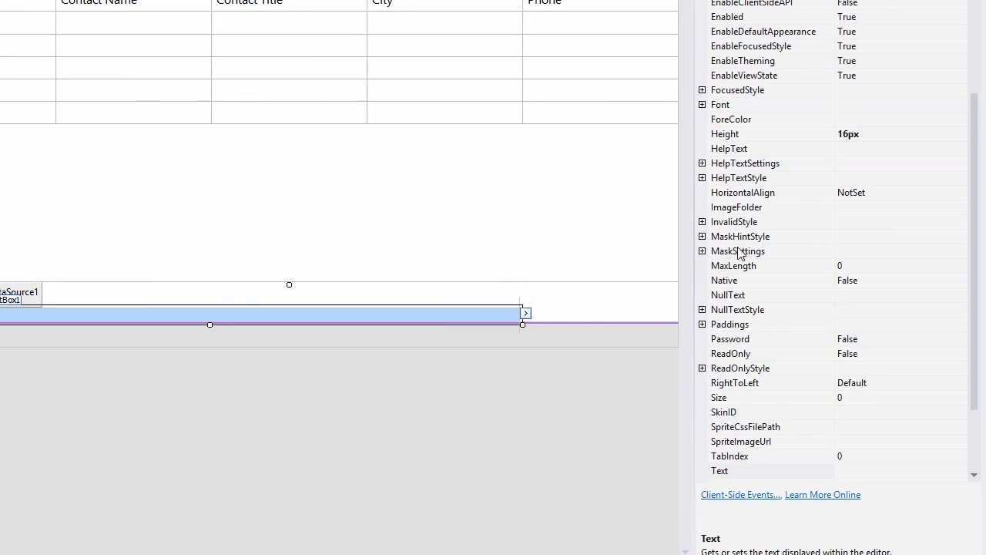
- Review the text box's MaskSettings in the Properties window, expanding then collapsing them
left_click(702, 250)
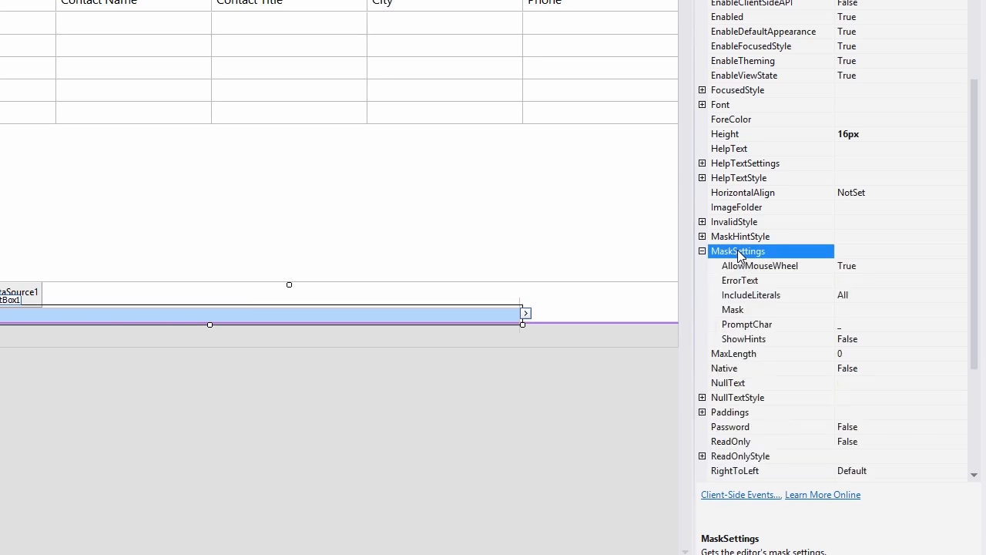
left_click(703, 250)
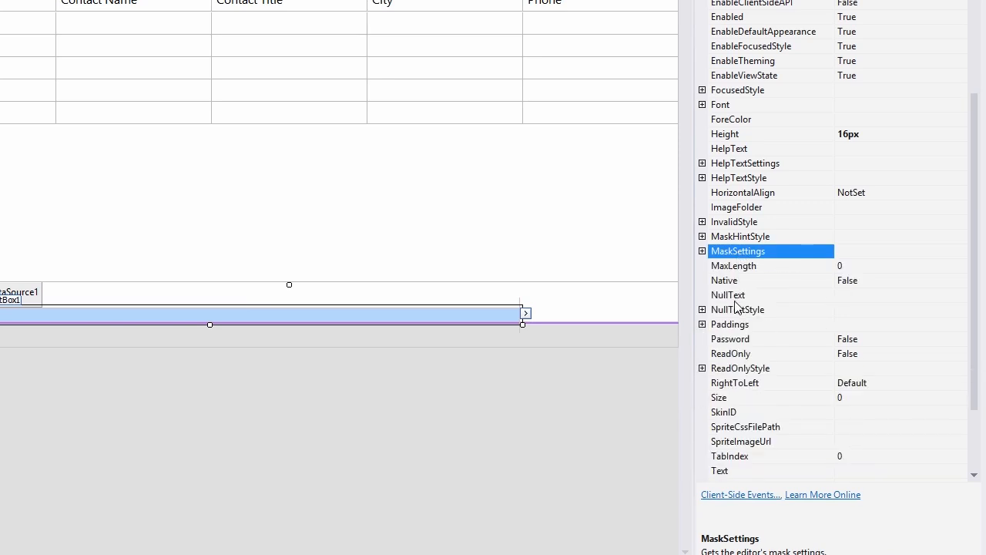
left_click(702, 308)
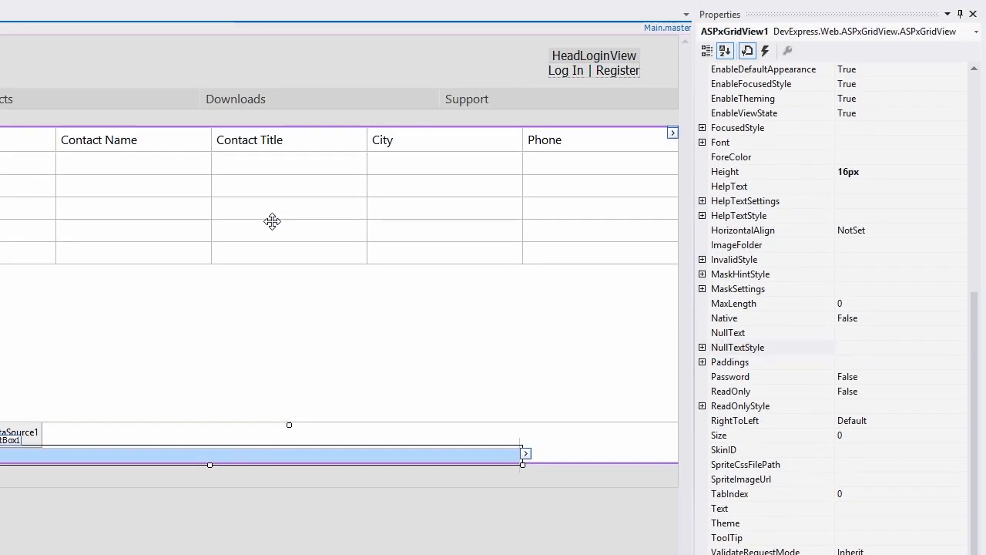
left_click(672, 133)
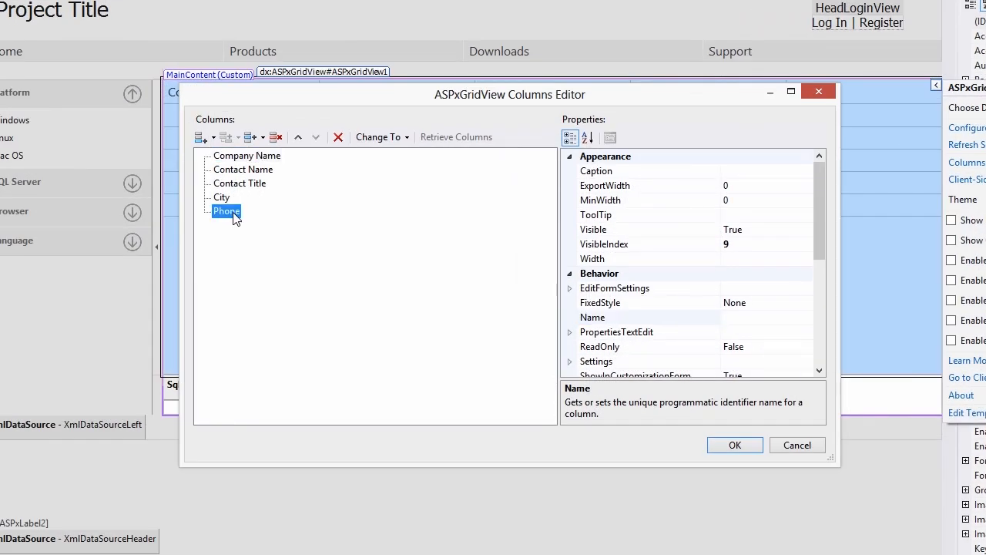
left_click(377, 136)
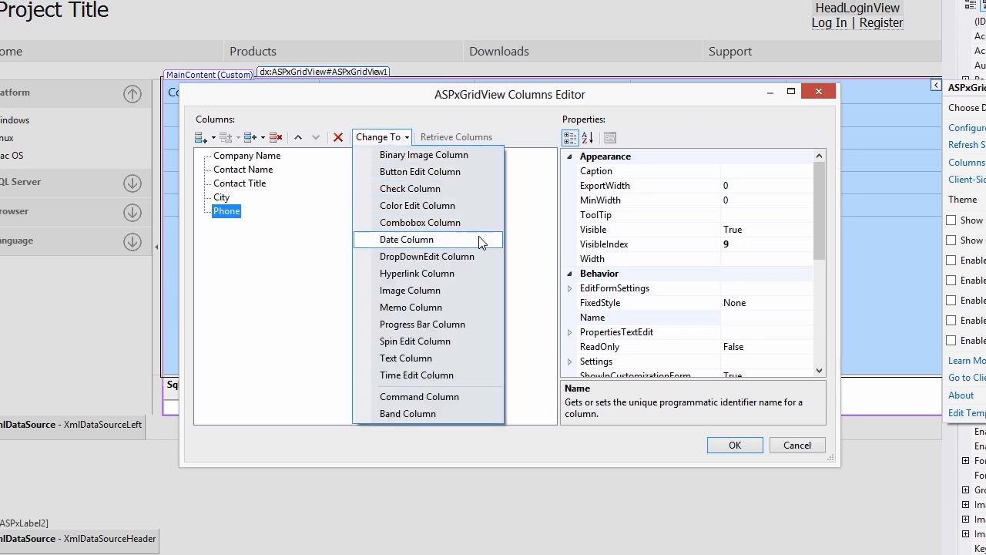
mouse_move(404, 358)
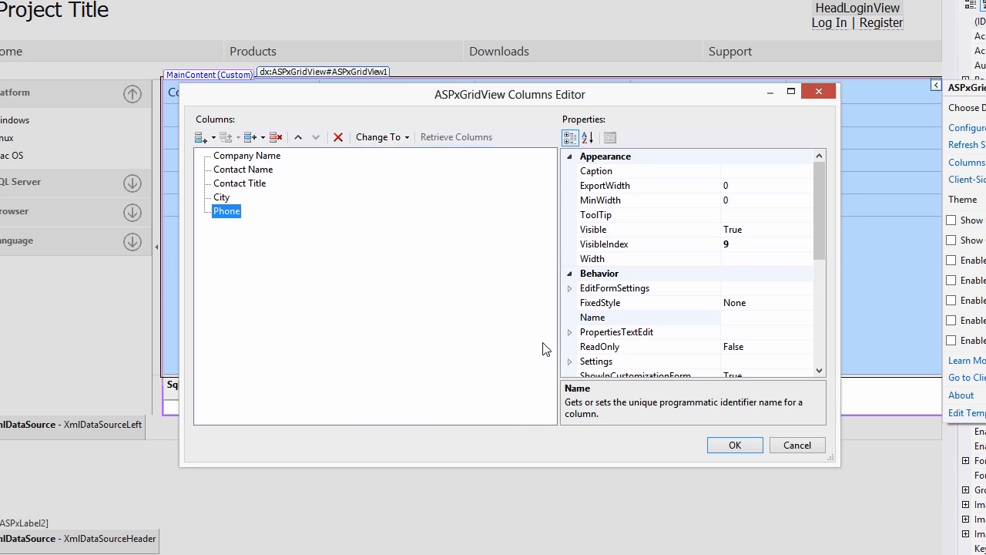
scroll("down", 3)
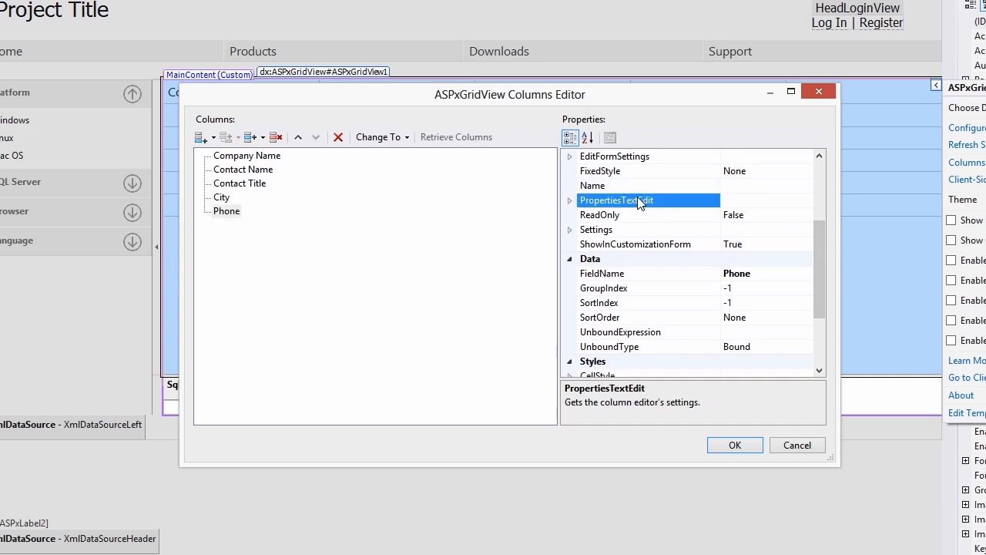
left_click(570, 201)
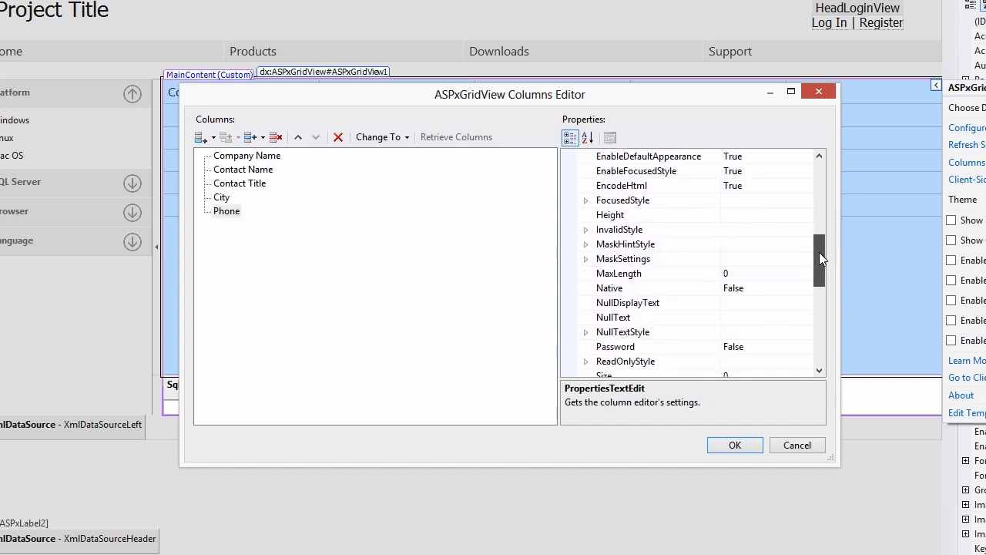
left_click(623, 259)
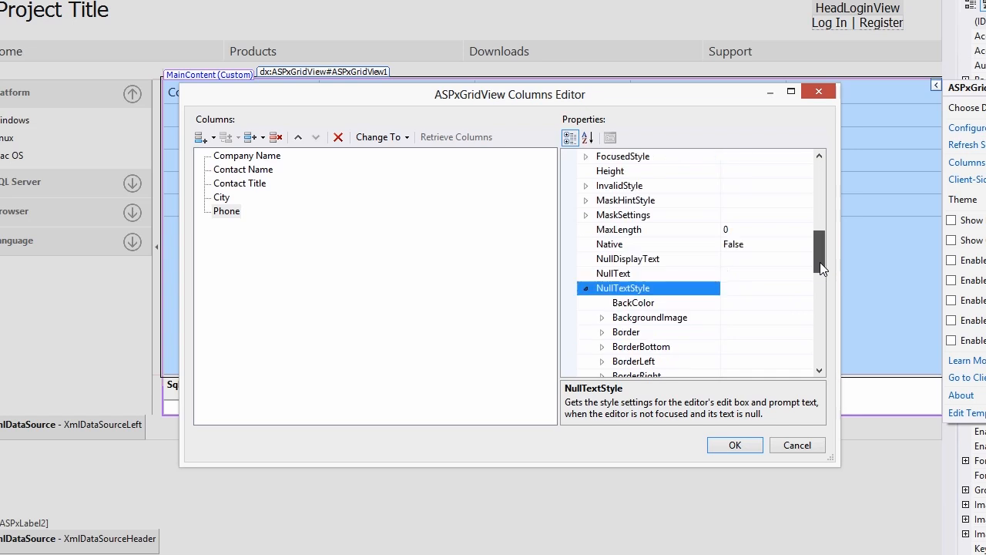
scroll("down", 3)
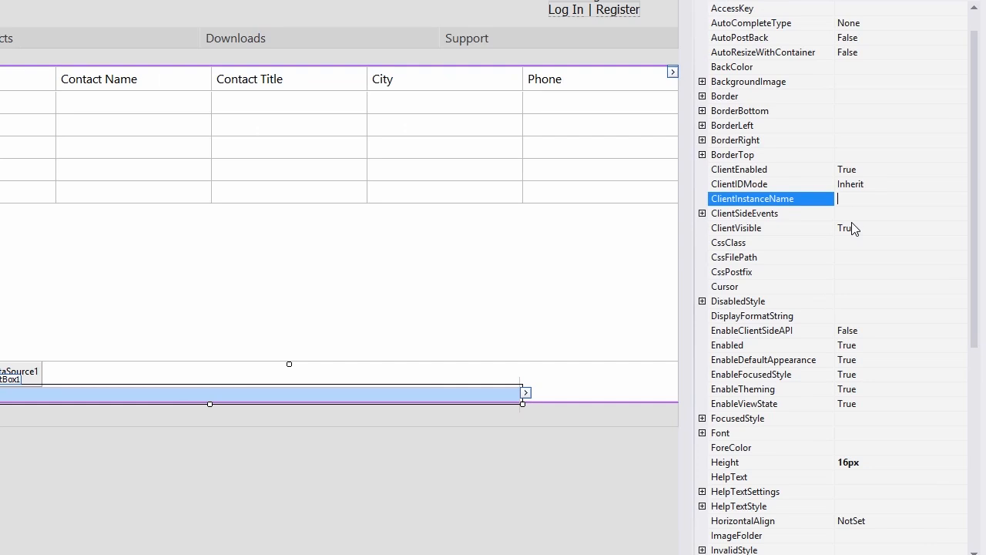
- Set the text box's ClientInstanceName to myClientEditorID
type("myClientEditorID")
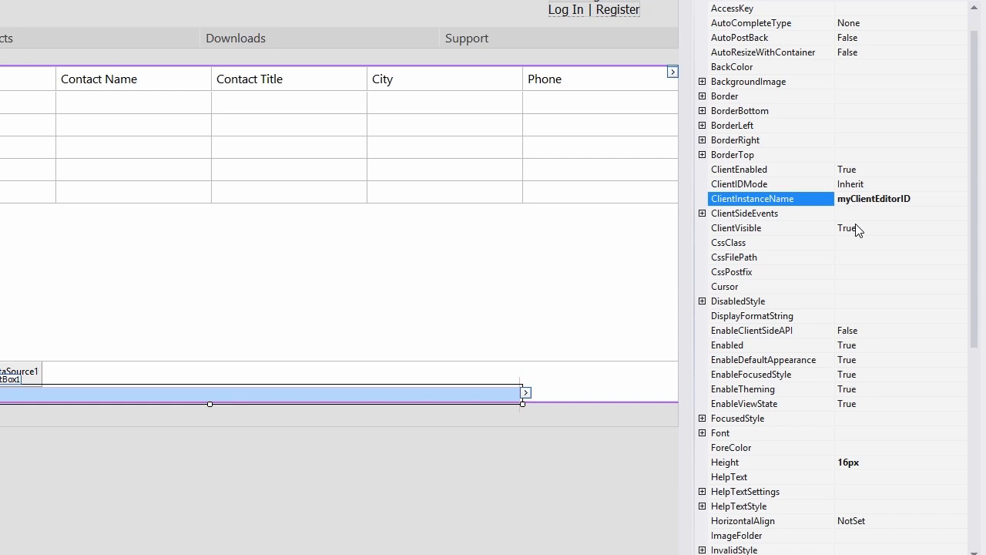
left_click(746, 213)
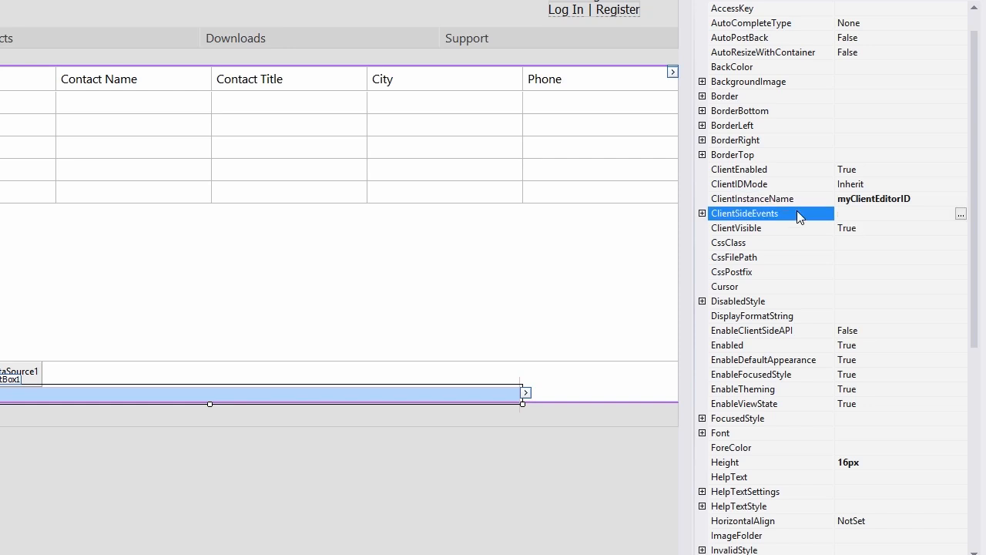
- Browse the ClientSideEvents editor to the KeyPress handler and close it
left_click(703, 213)
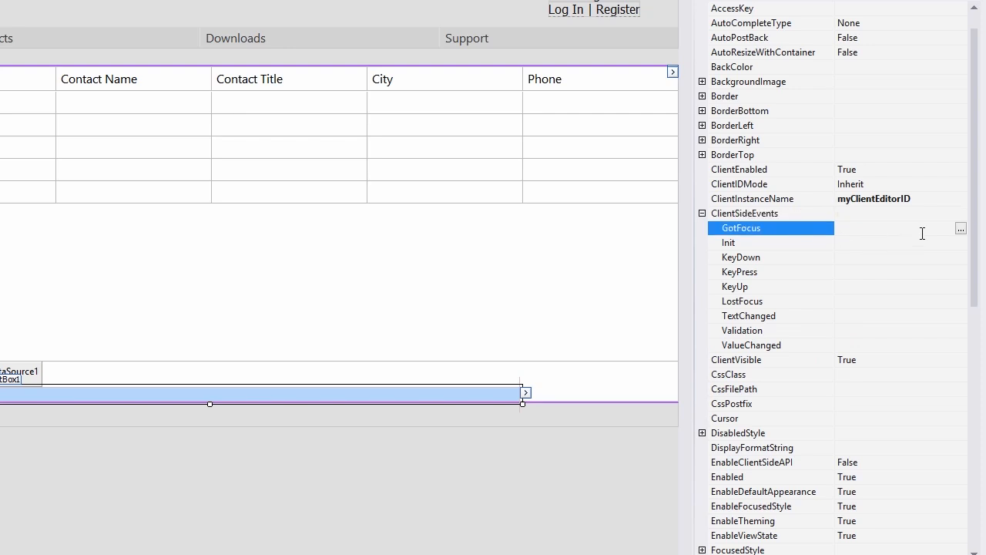
left_click(960, 228)
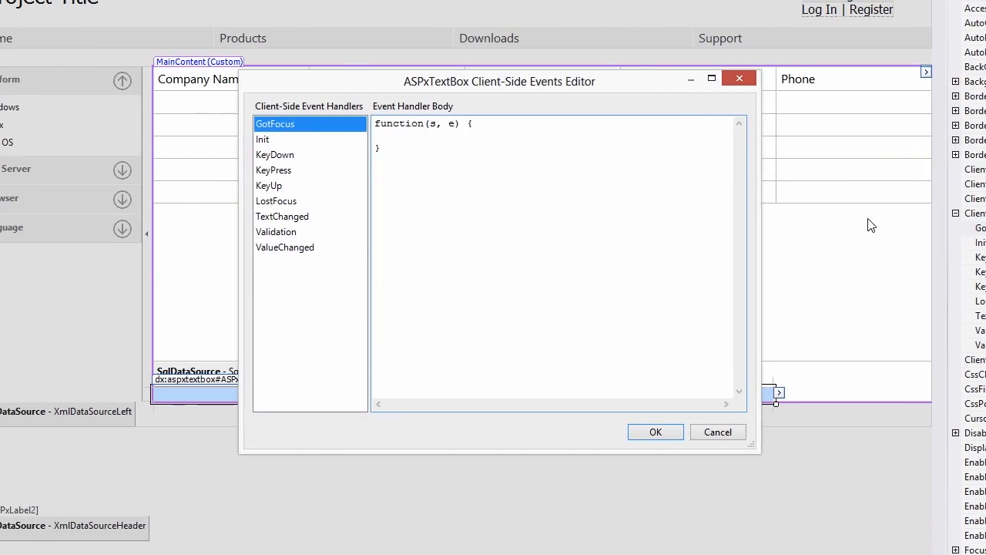
left_click(275, 170)
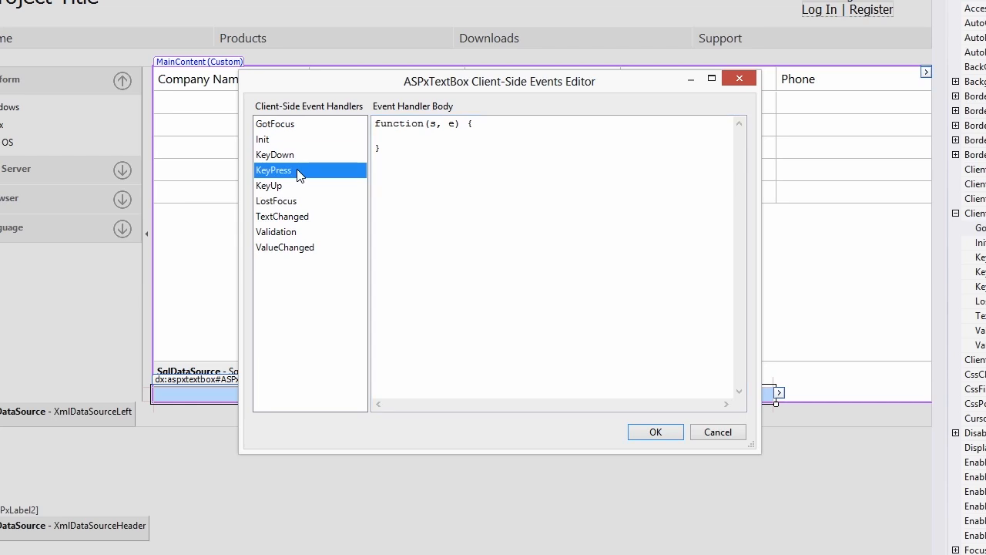
left_click(276, 200)
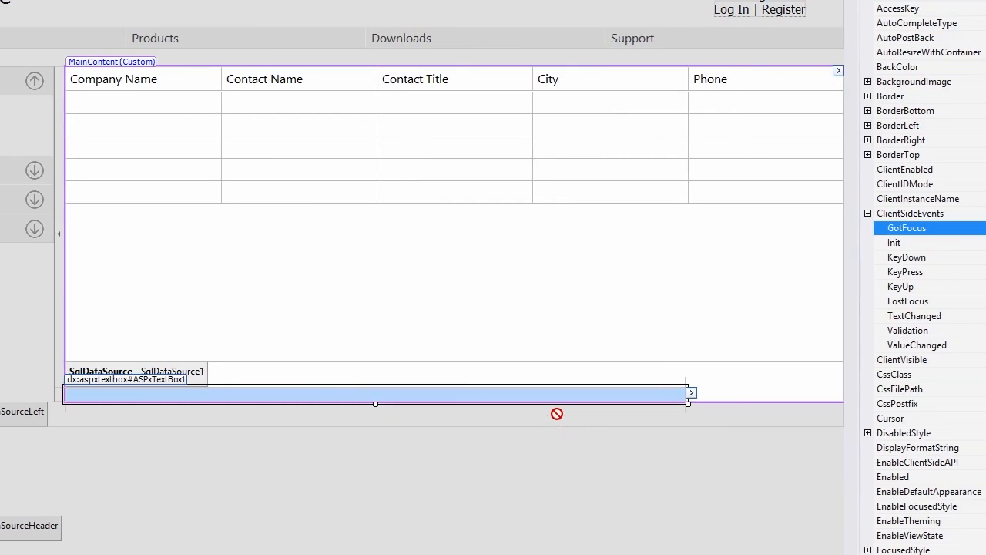
- From the ASPxTextBox smart tag, go to the Client-Side API Documentation
left_click(690, 393)
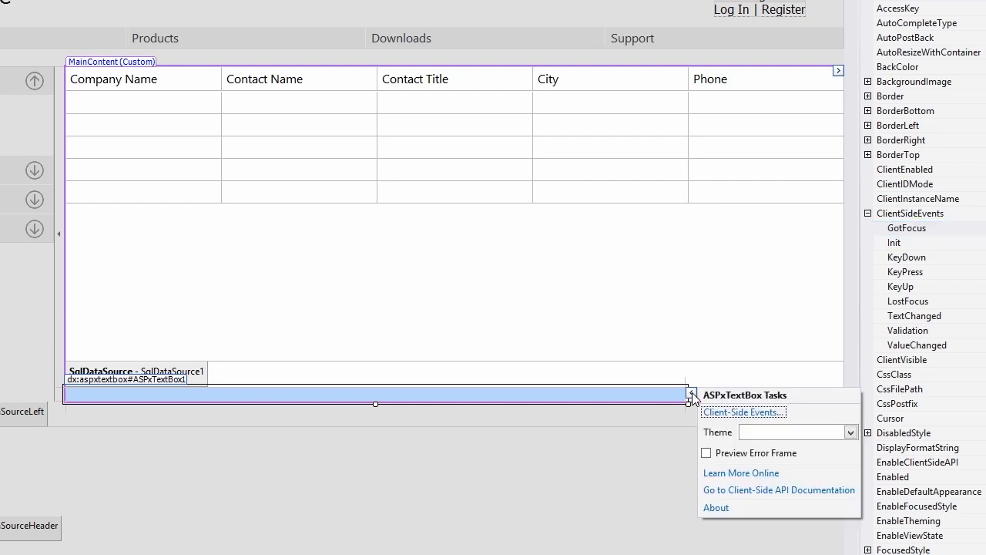
mouse_move(743, 411)
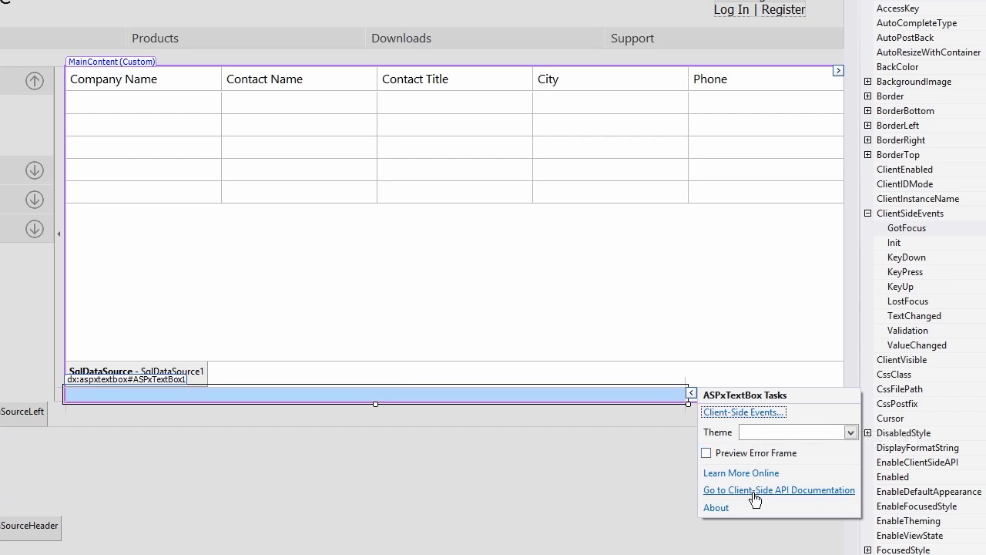
left_click(778, 490)
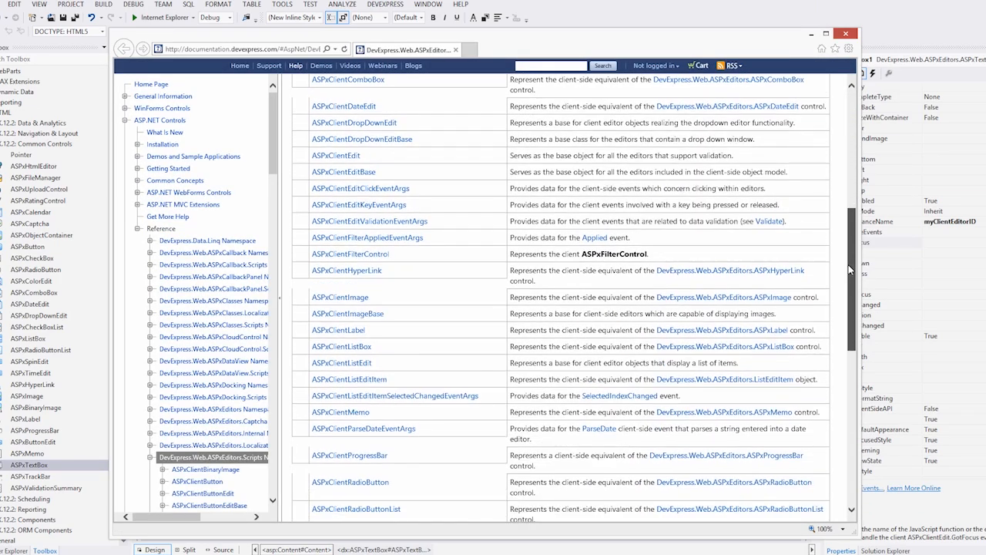
- Navigate from the ASPxClientTextEdit class reference to its Members page
scroll("down", 3)
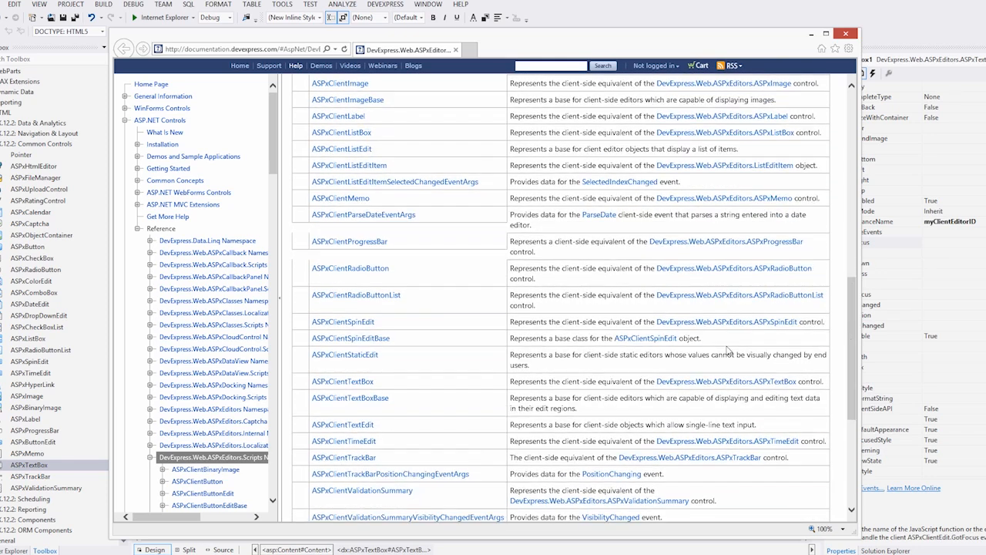
left_click(342, 424)
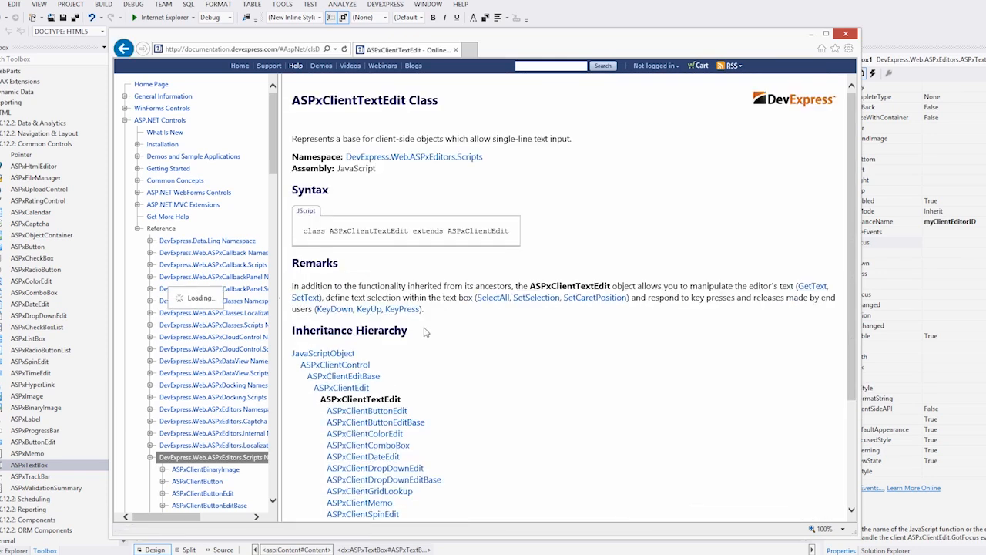
scroll("down", 3)
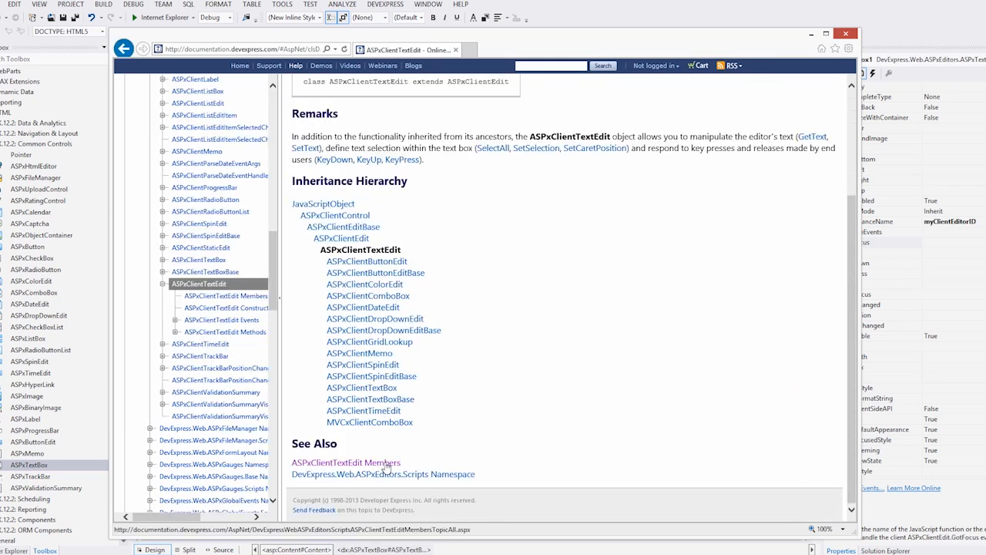
left_click(345, 462)
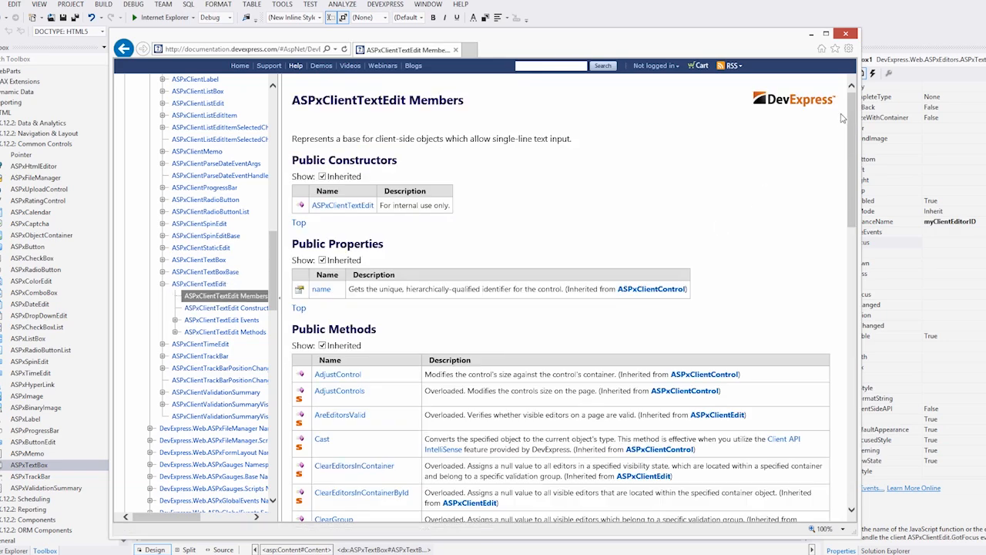
- Scroll the Members page down to its Public Events section
scroll("down", 3)
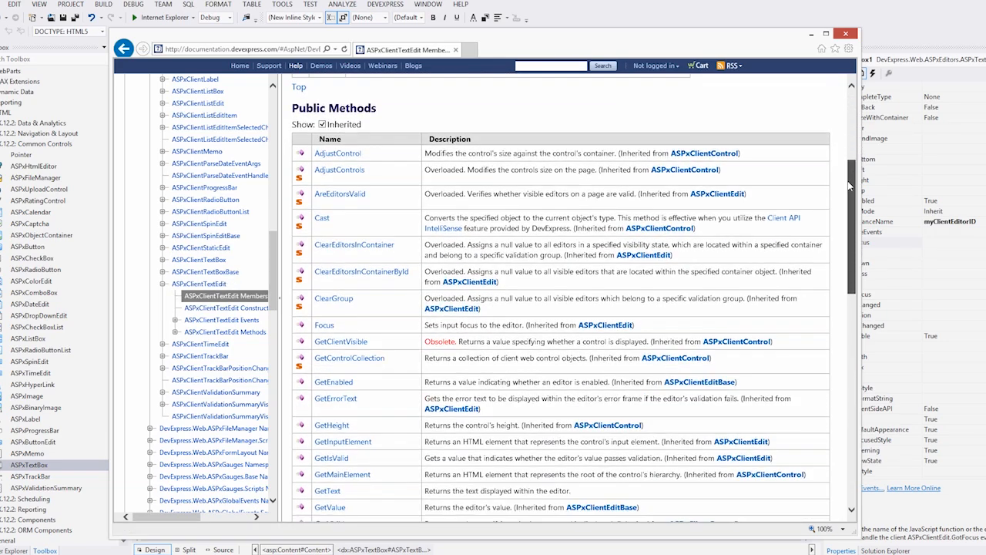
scroll("down", 3)
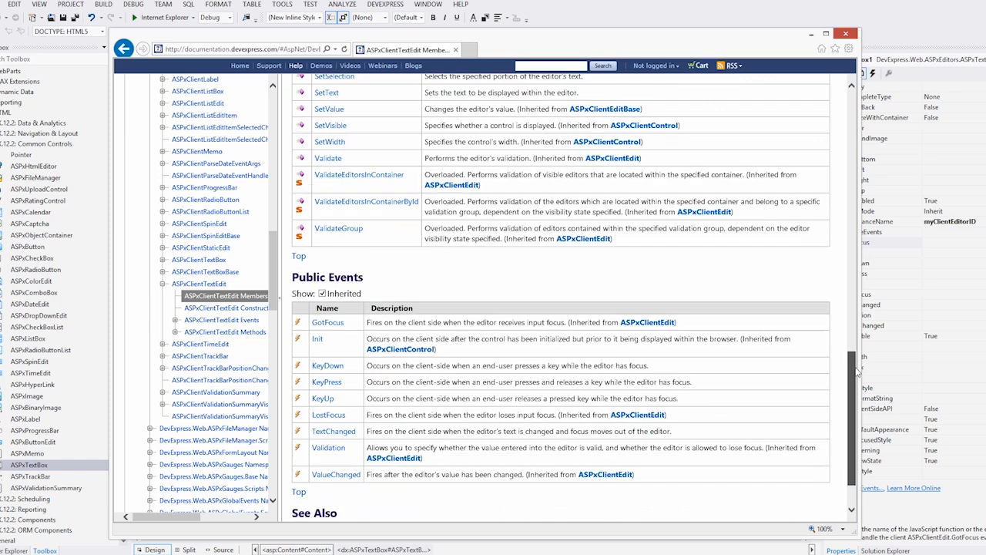
scroll("down", 3)
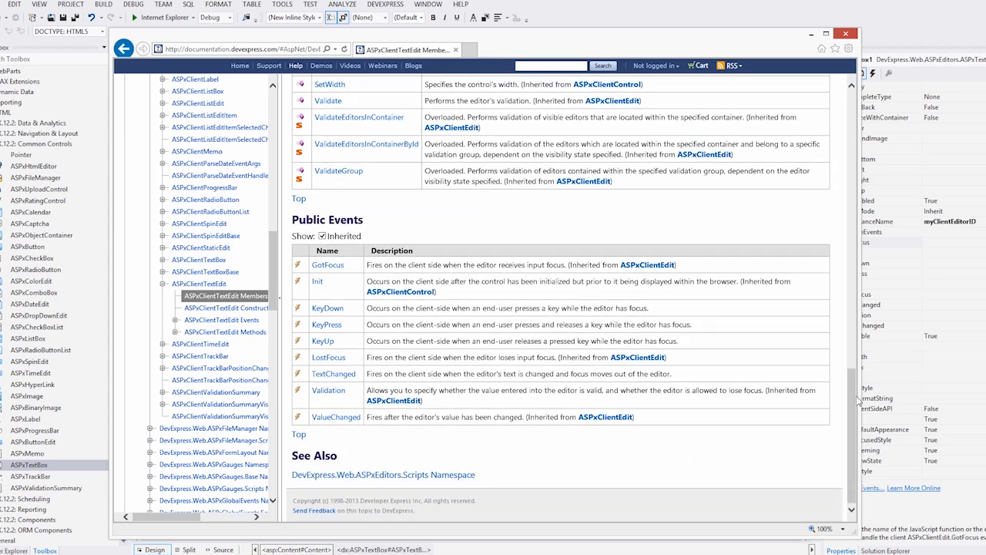
mouse_move(885, 387)
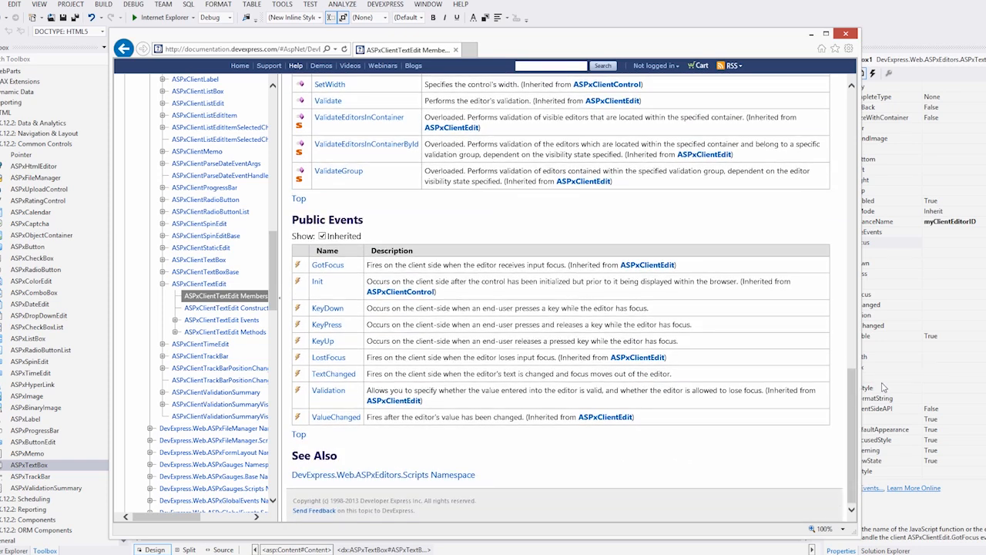